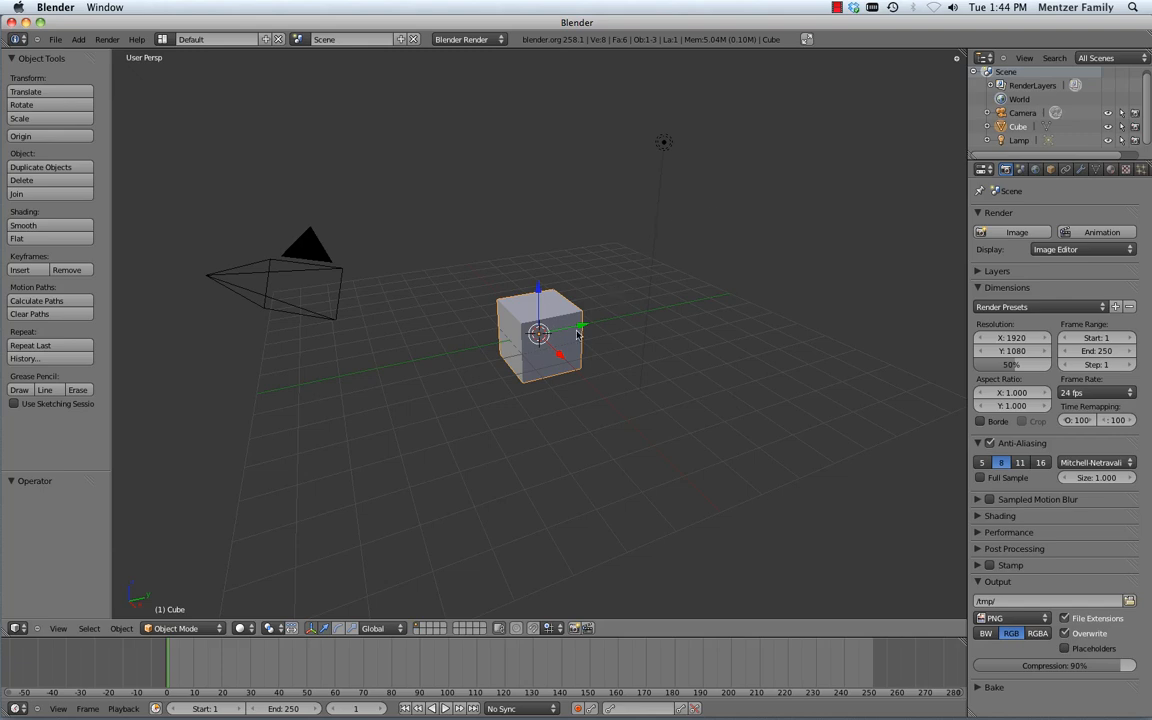
pyautogui.moveTo(552, 343)
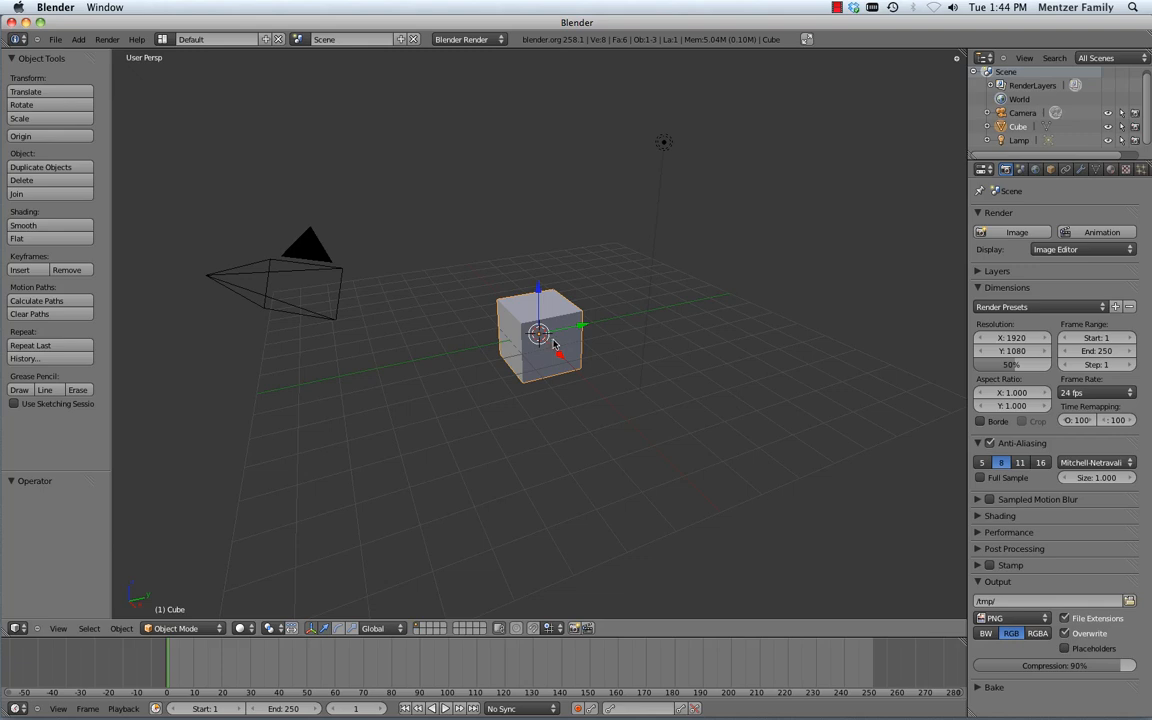
pyautogui.moveTo(557, 343)
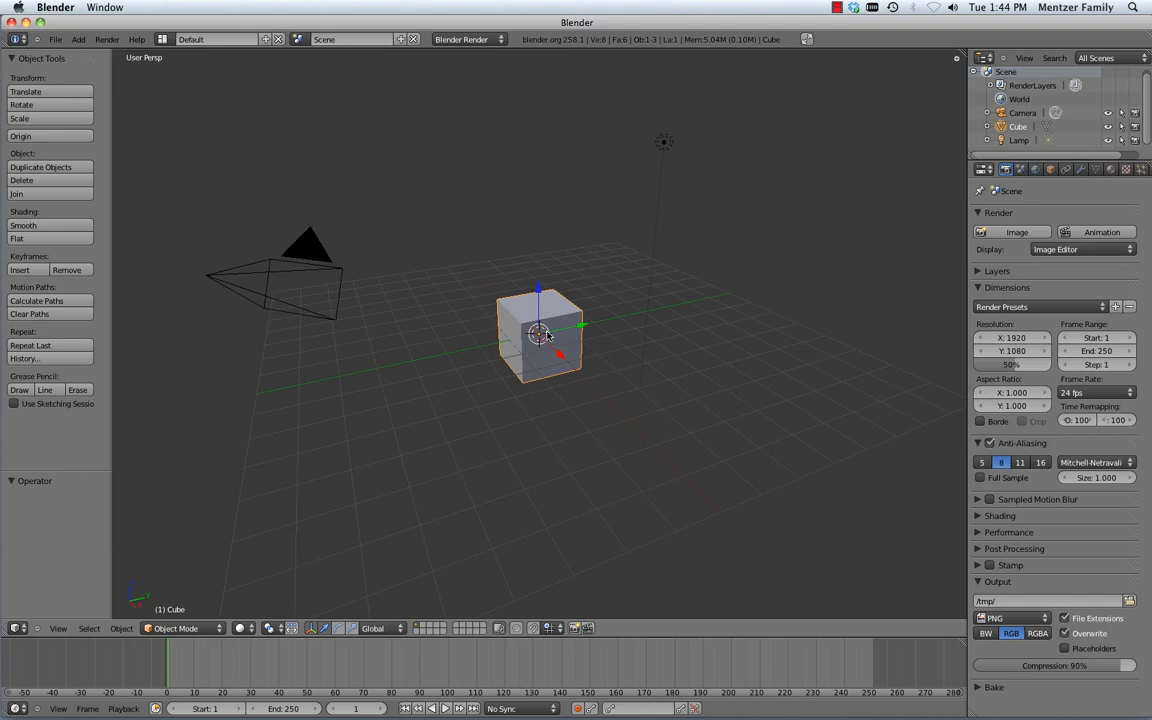
pyautogui.moveTo(558, 330)
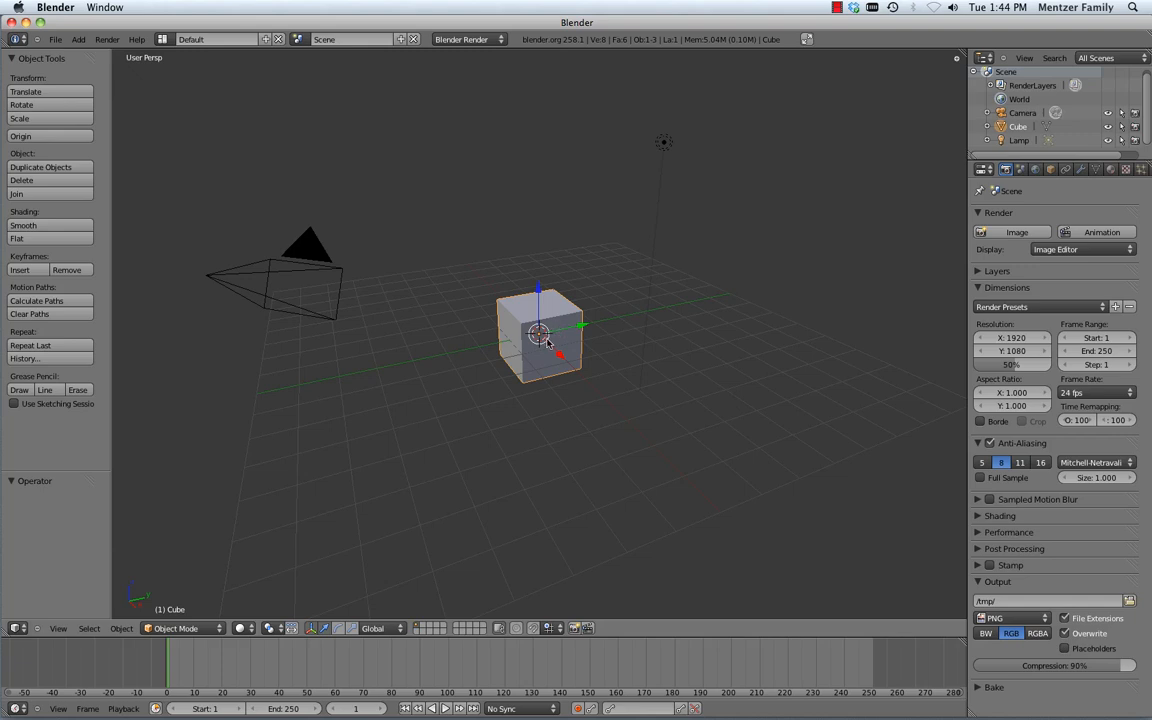
pyautogui.moveTo(547, 345)
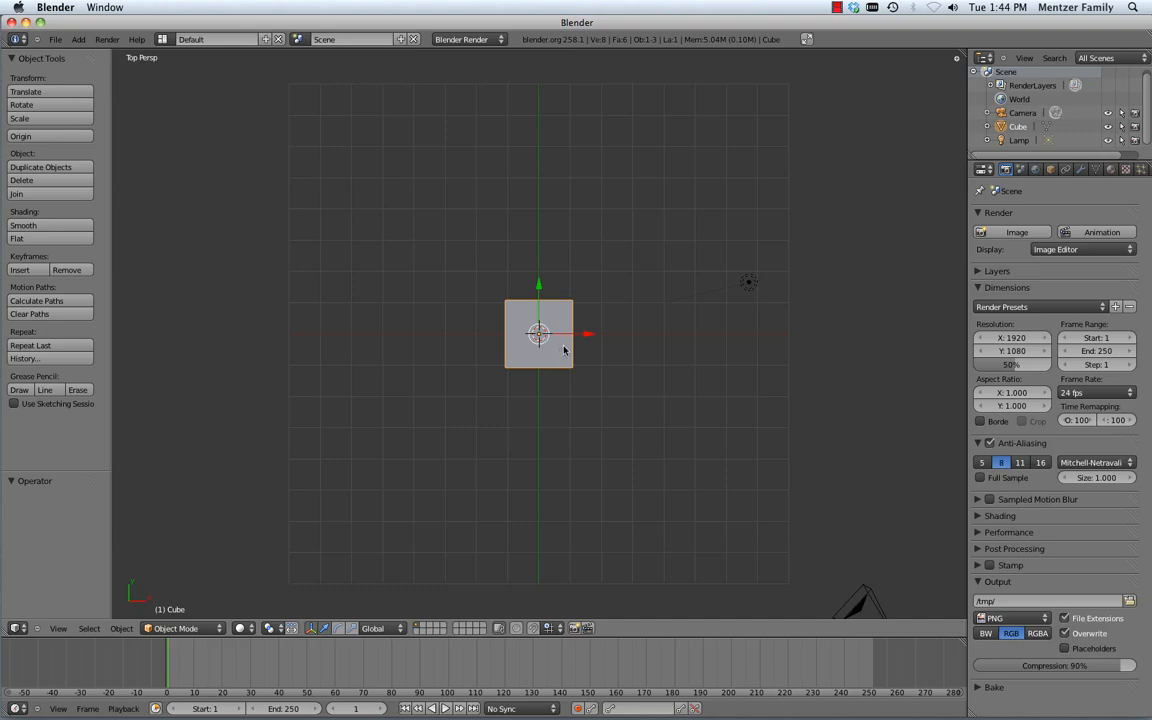
# Step: Move the cube left of the origin and add a cylinder at the origin
pyautogui.moveTo(538, 334); pyautogui.dragTo(440, 334)
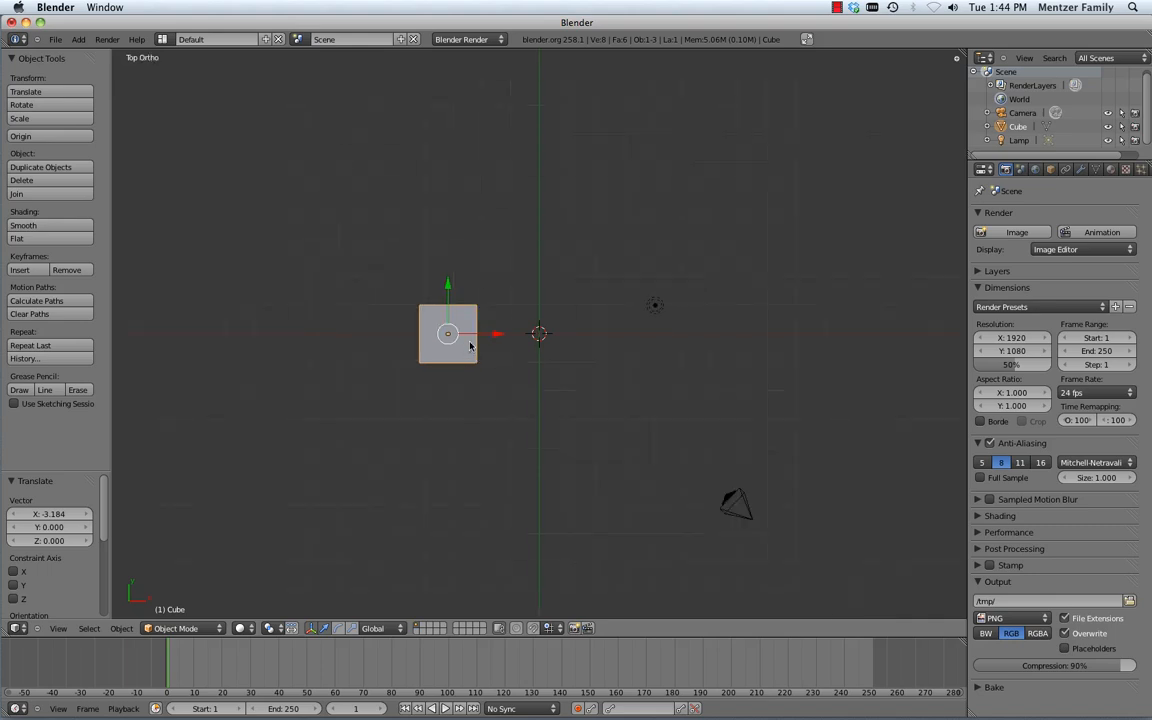
pyautogui.click(78, 39)
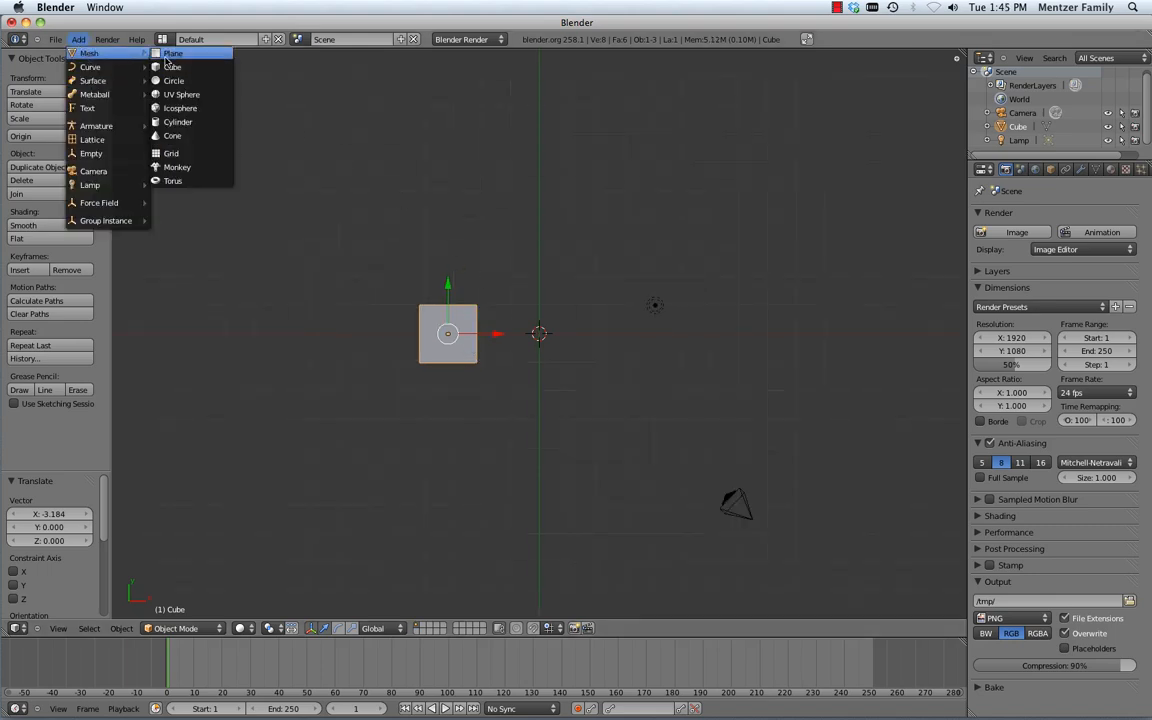
pyautogui.click(177, 121)
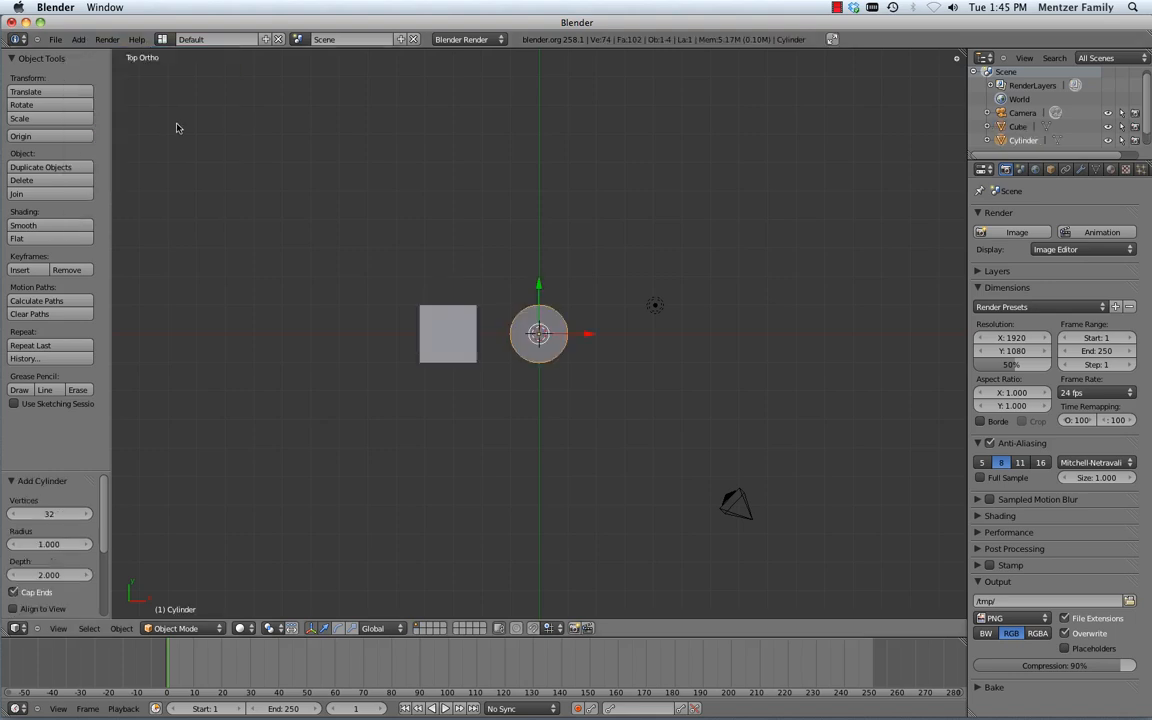
pyautogui.moveTo(564, 317)
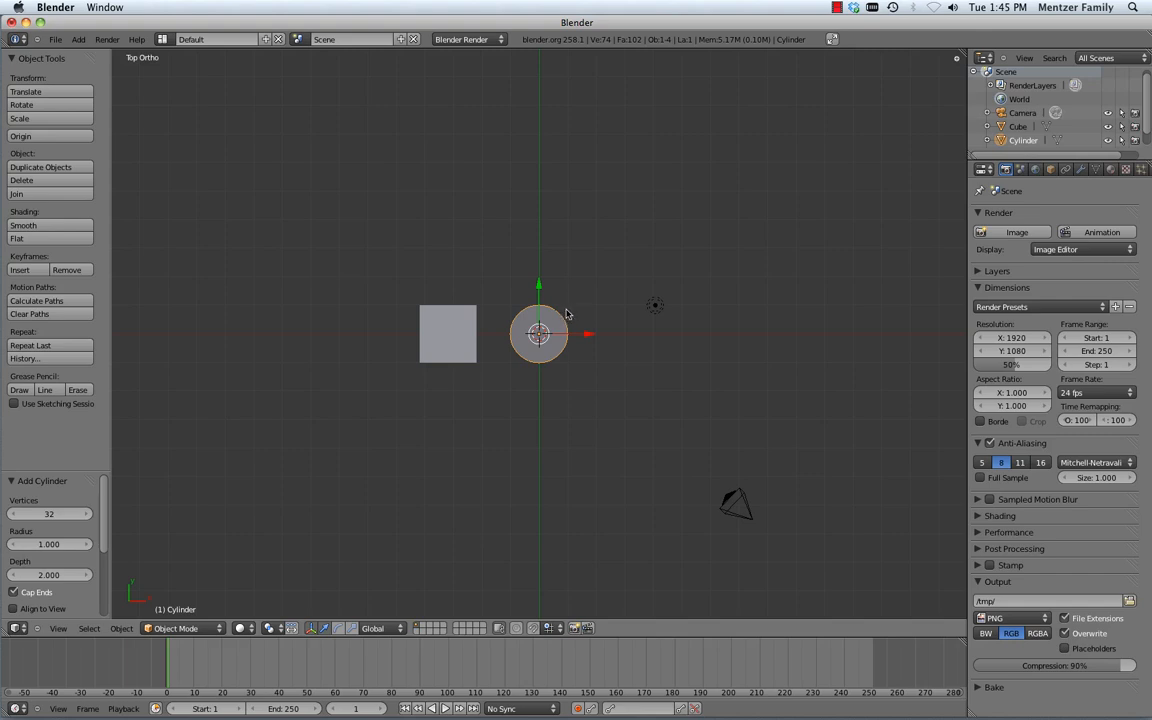
pyautogui.moveTo(553, 323)
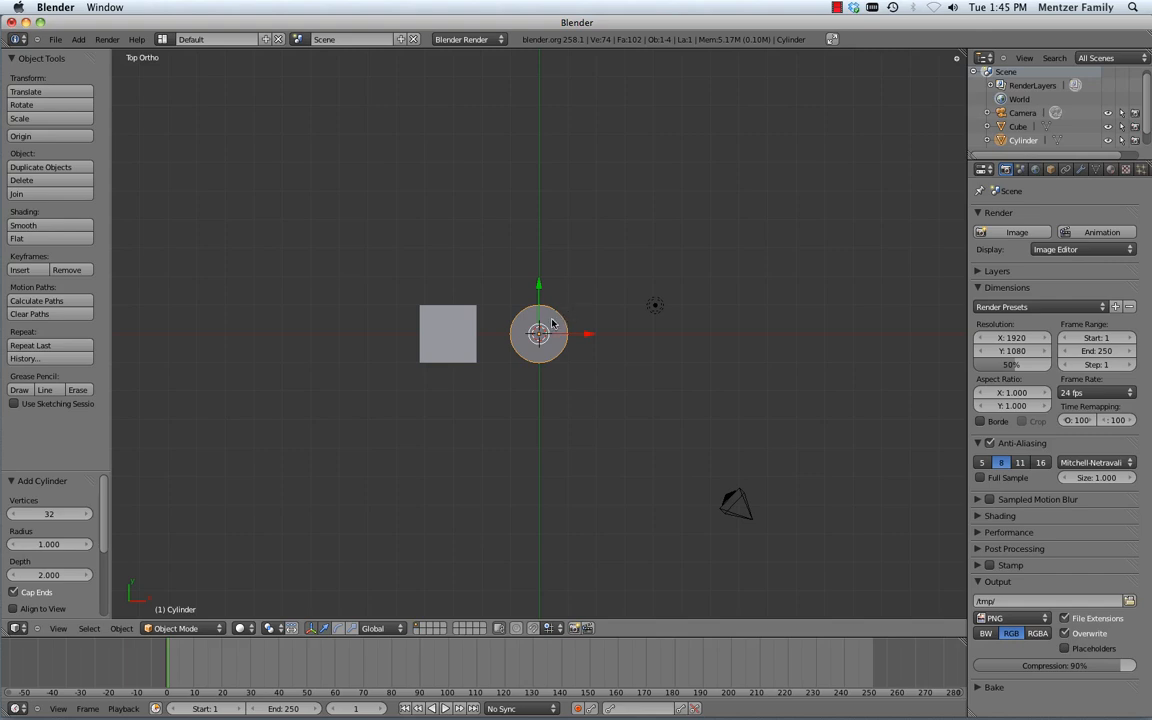
# Step: Scale the cylinder slimmer and stretch it along Z to about 3.68 times its height
pyautogui.press('s')
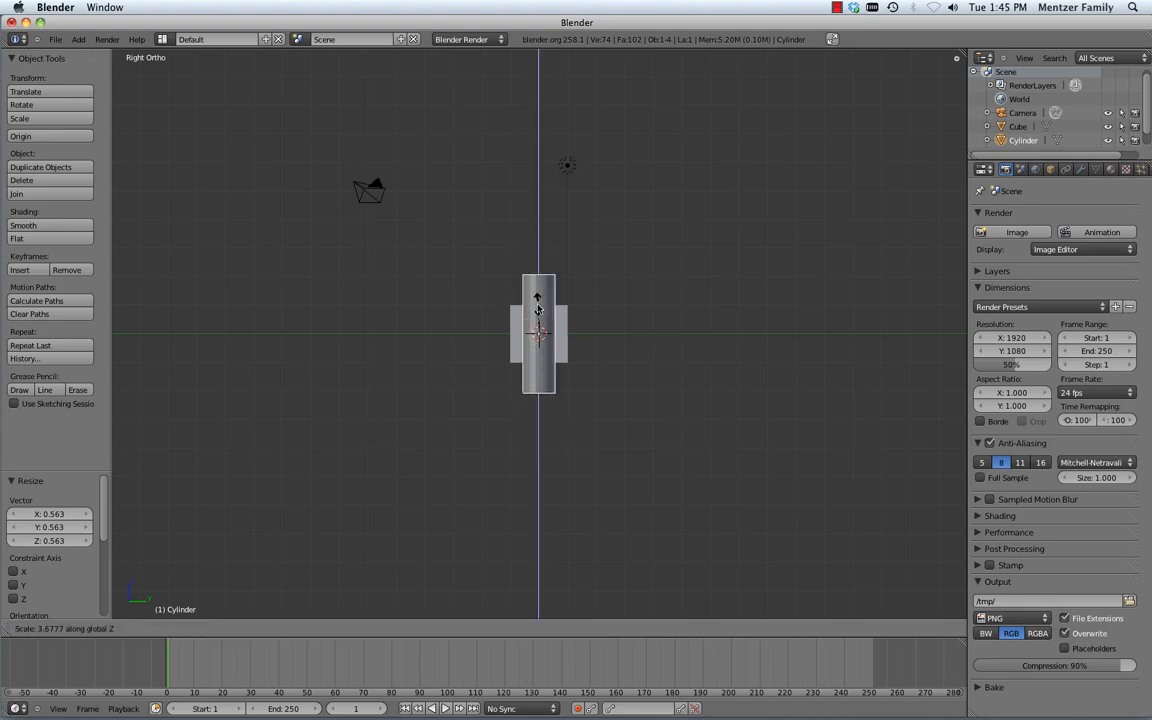
pyautogui.click(538, 335)
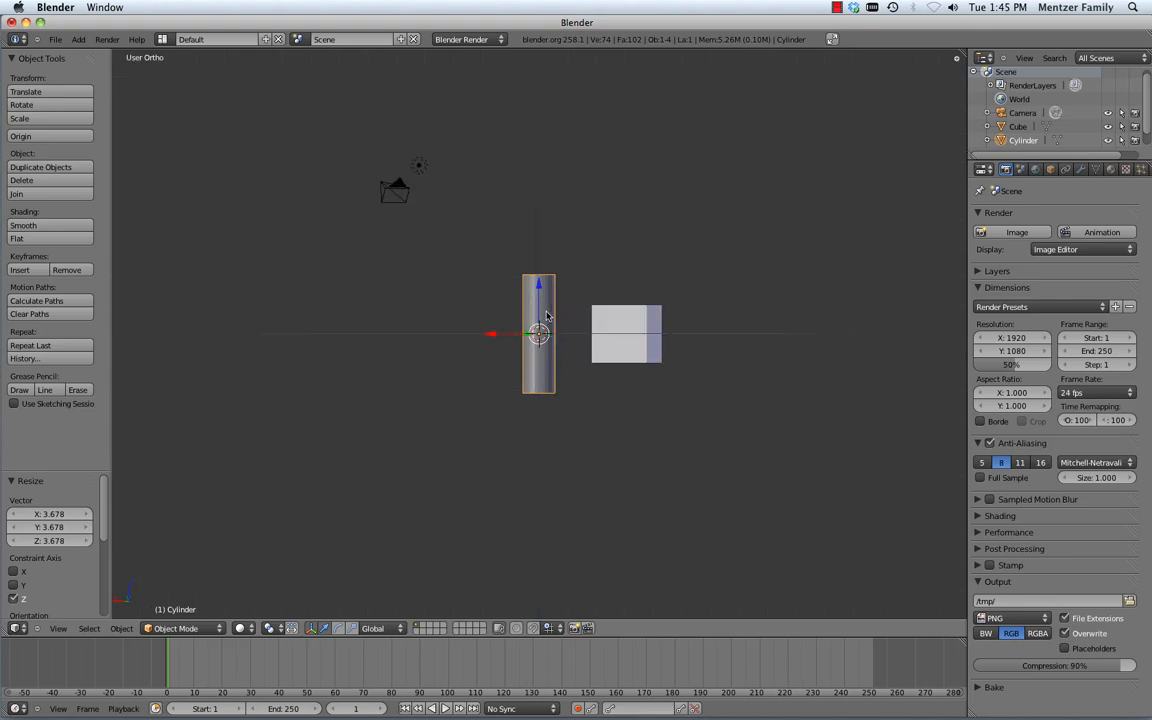
pyautogui.moveTo(543, 320)
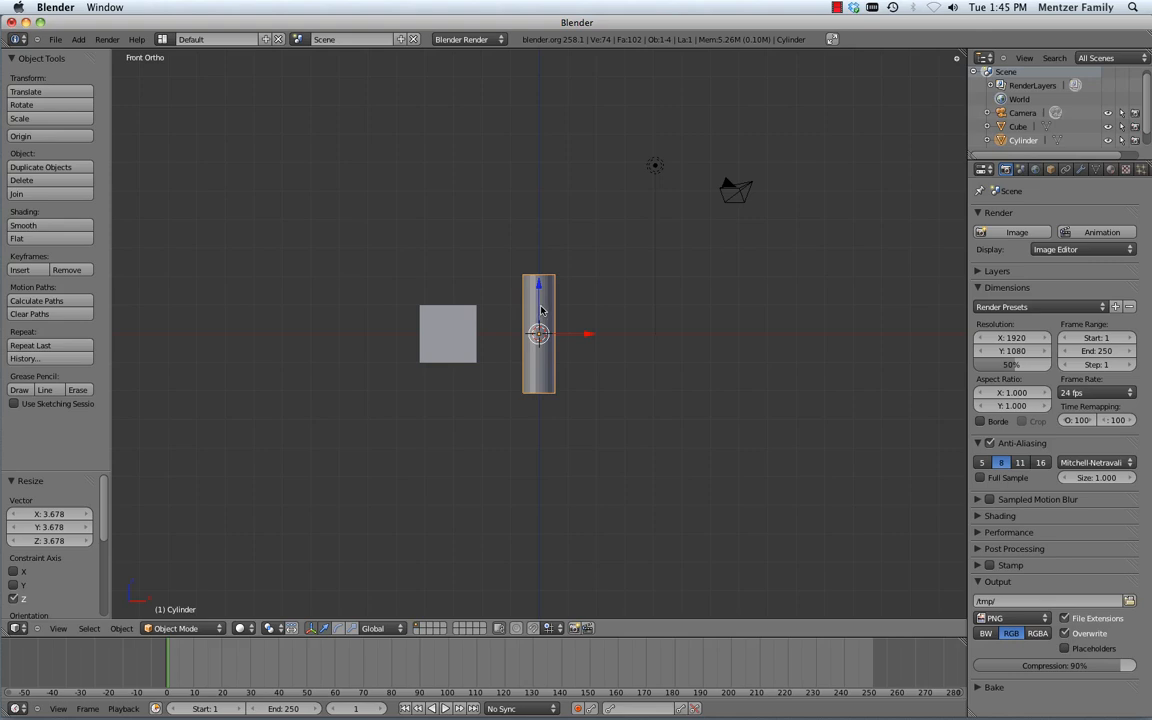
# Step: Move the cylinder to about -3.12 on X so it passes through the cube's centre
pyautogui.moveTo(538, 333); pyautogui.dragTo(448, 333)
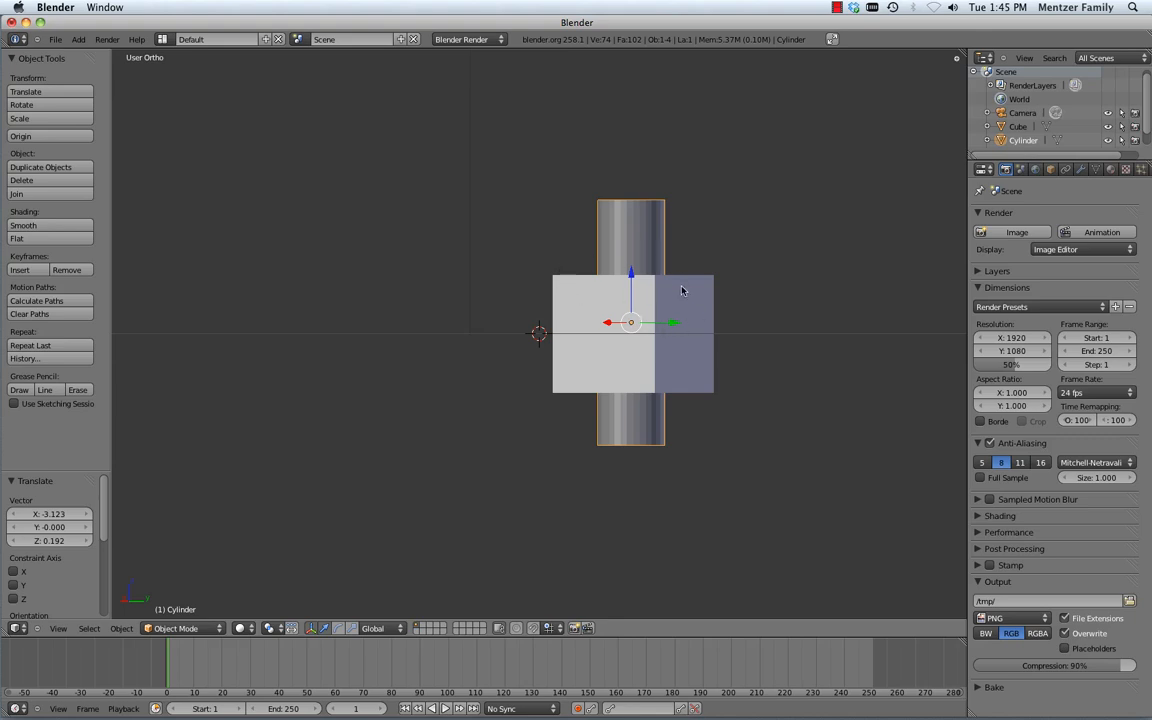
pyautogui.moveTo(592, 304)
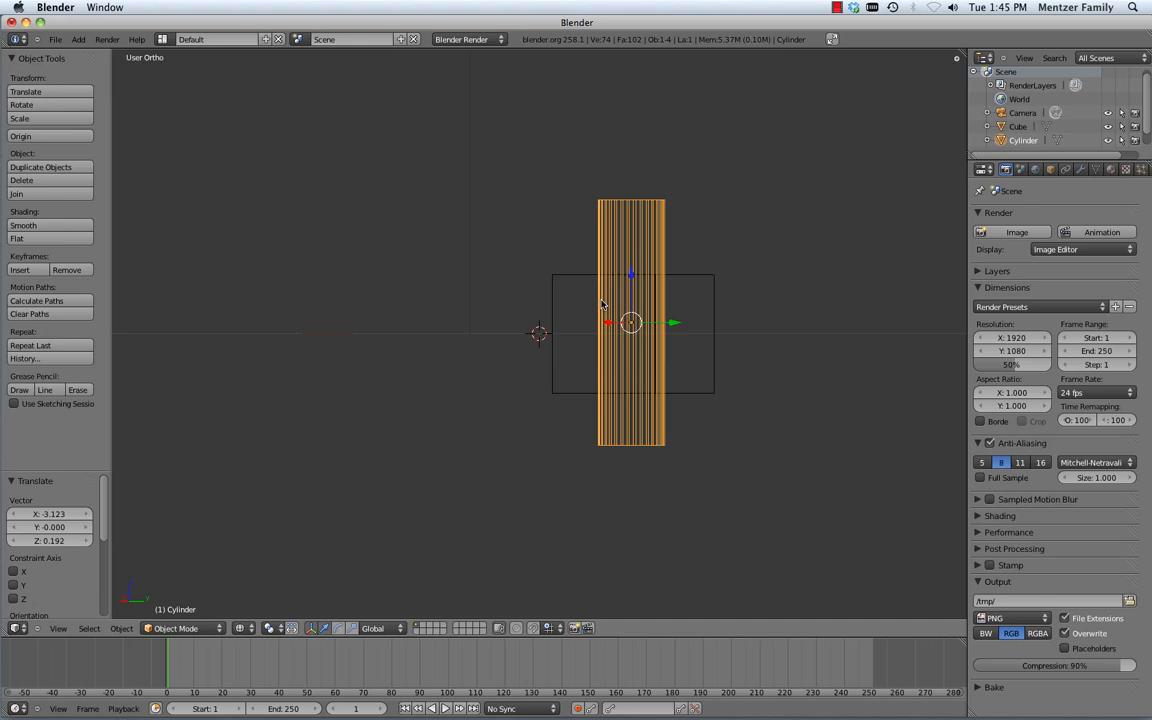
pyautogui.moveTo(615, 305)
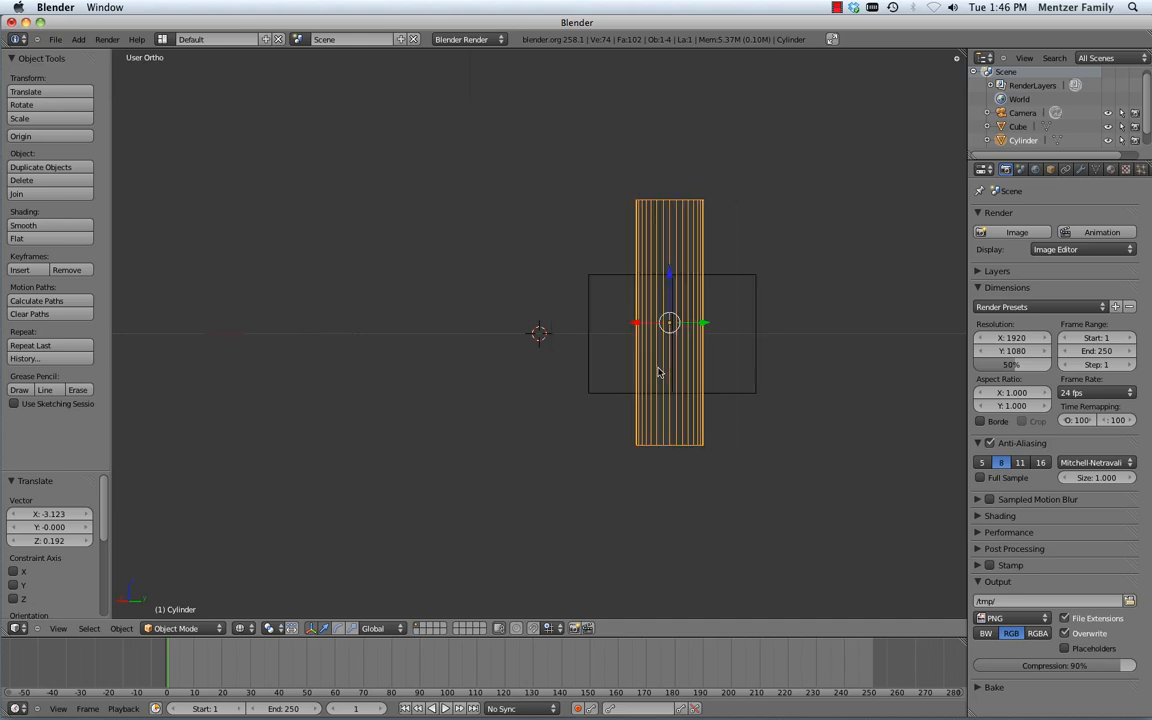
pyautogui.moveTo(669, 322); pyautogui.dragTo(445, 322)
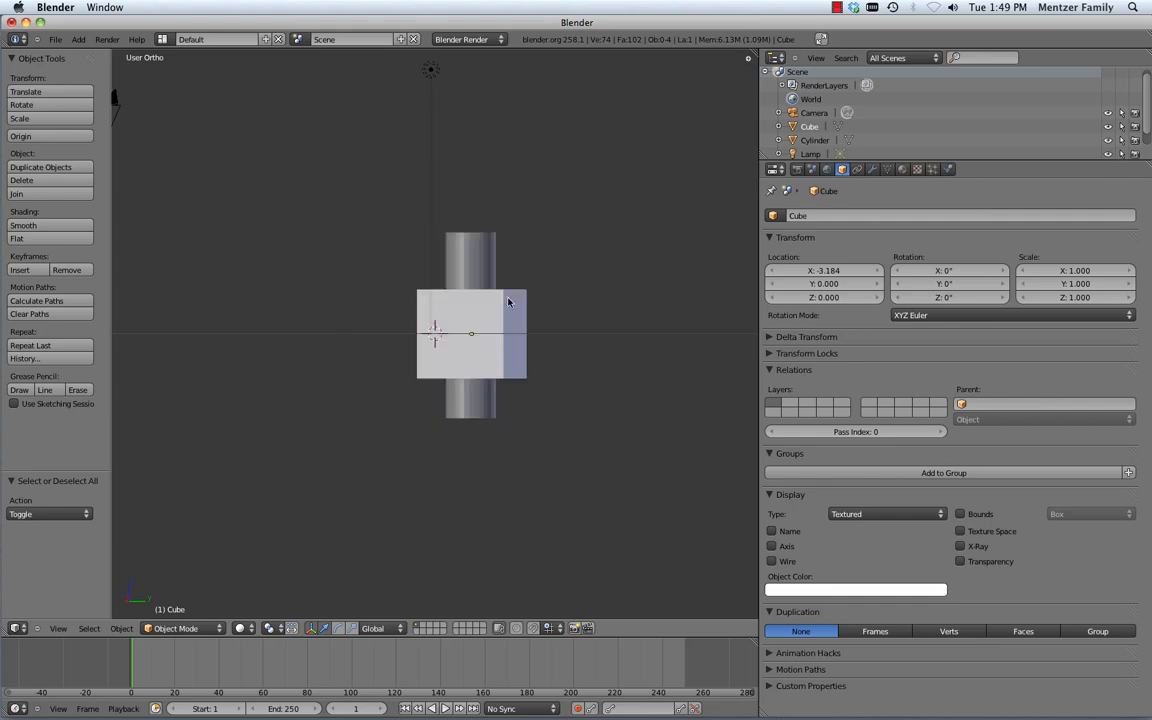
# Step: Rename the cube to Cube.Big and the cylinder to Cylinder.small
pyautogui.click(495, 320)
pyautogui.write('.Big')
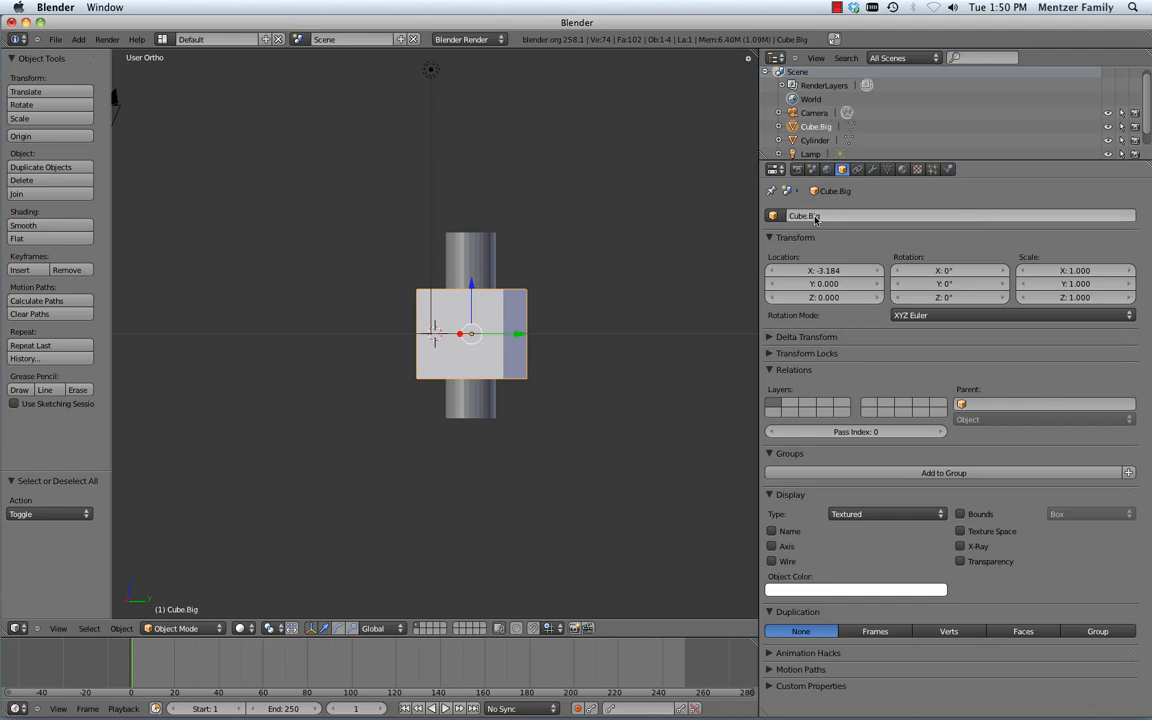
pyautogui.click(815, 140)
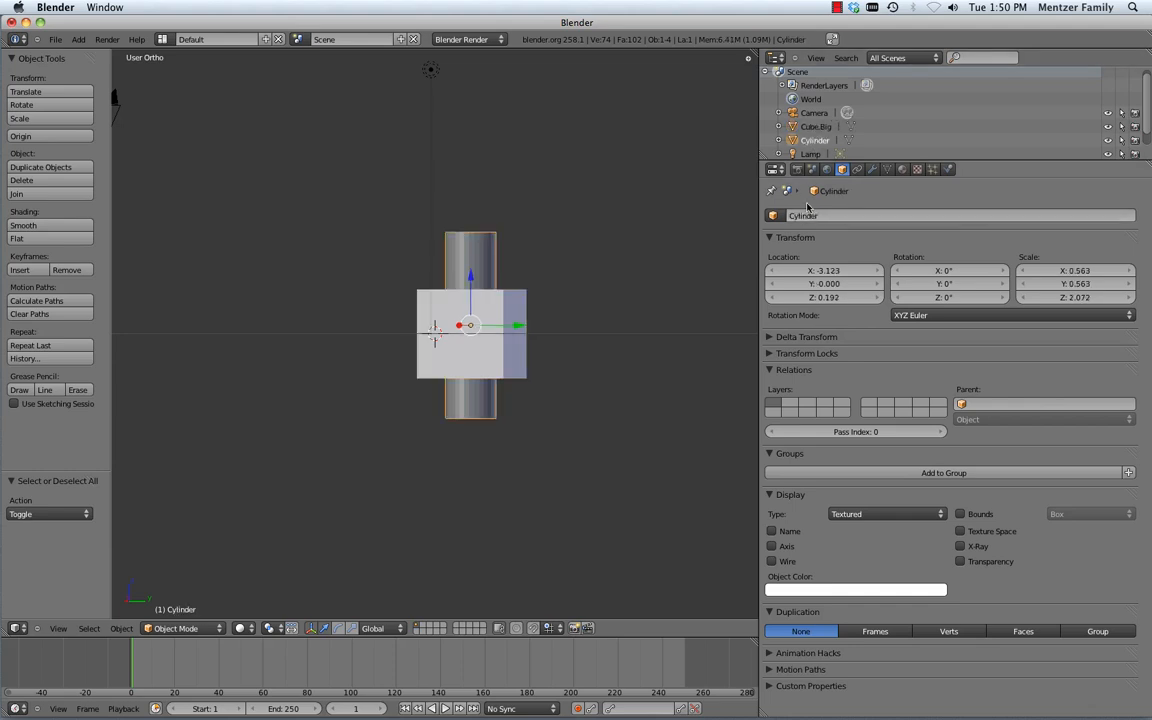
pyautogui.doubleClick(803, 215)
pyautogui.write('.small')
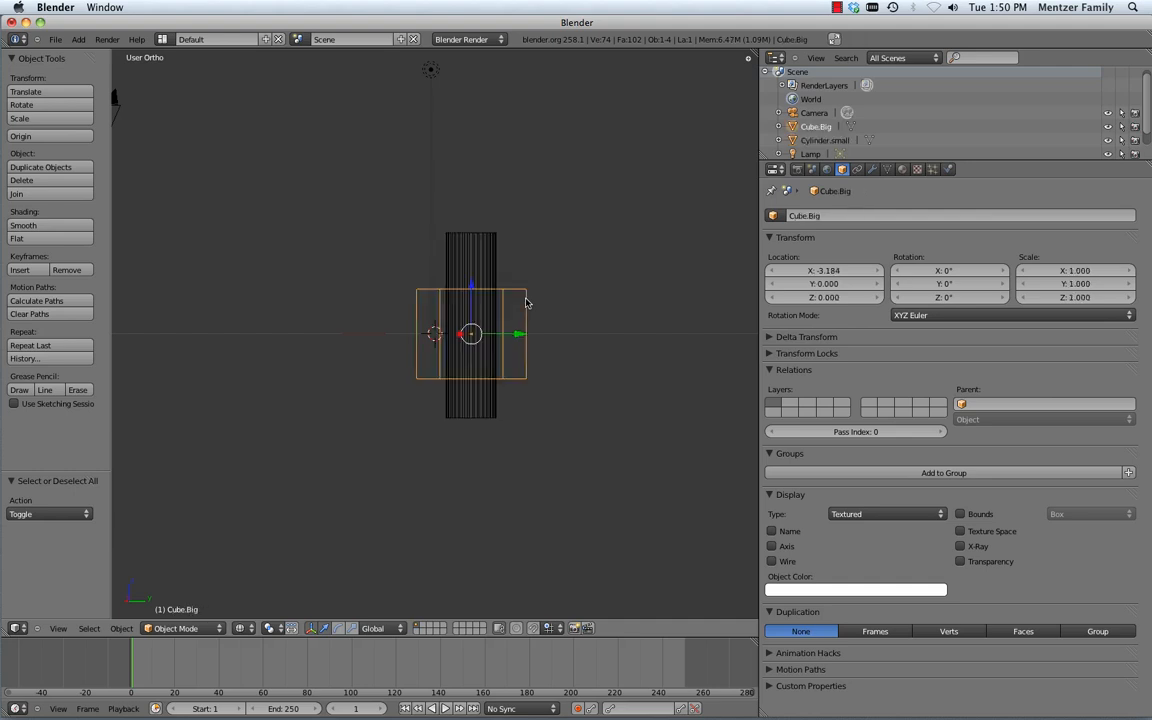
pyautogui.moveTo(518, 322)
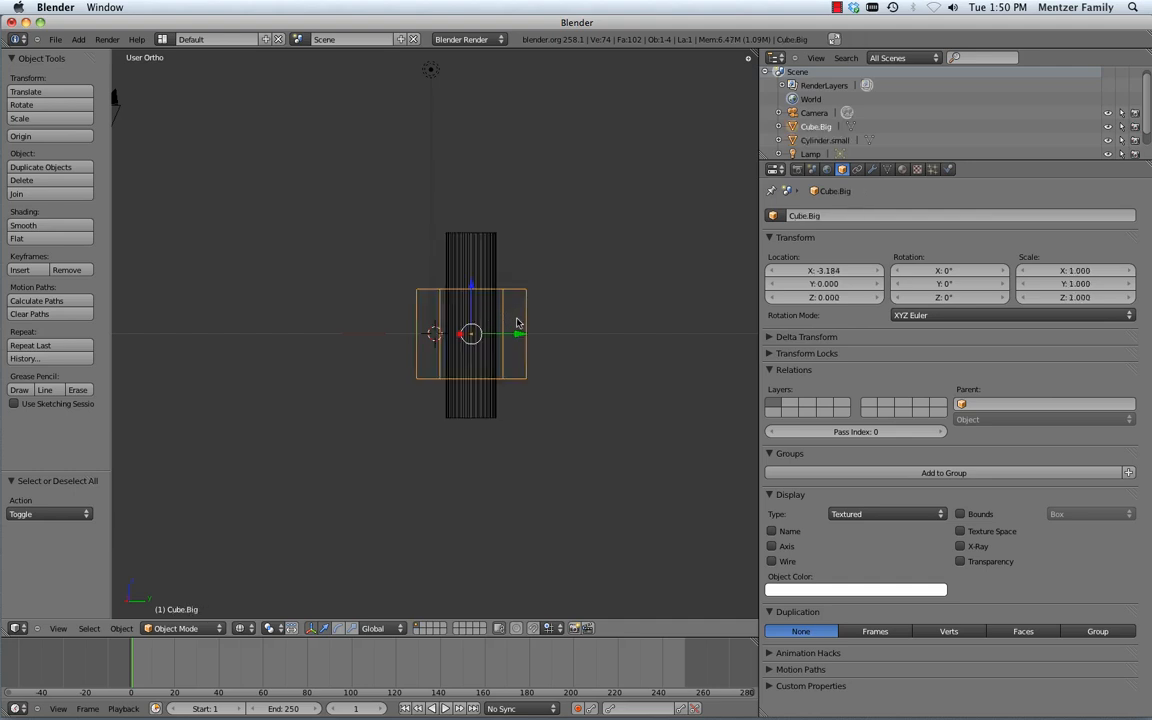
pyautogui.moveTo(527, 323)
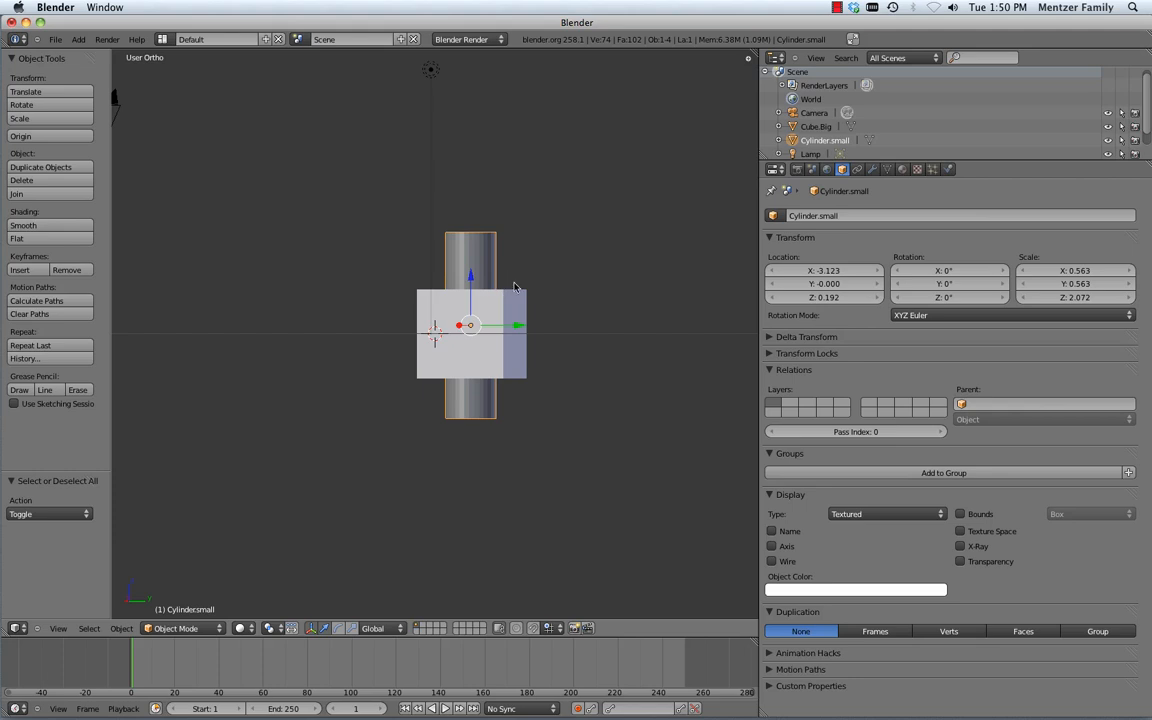
pyautogui.moveTo(519, 309)
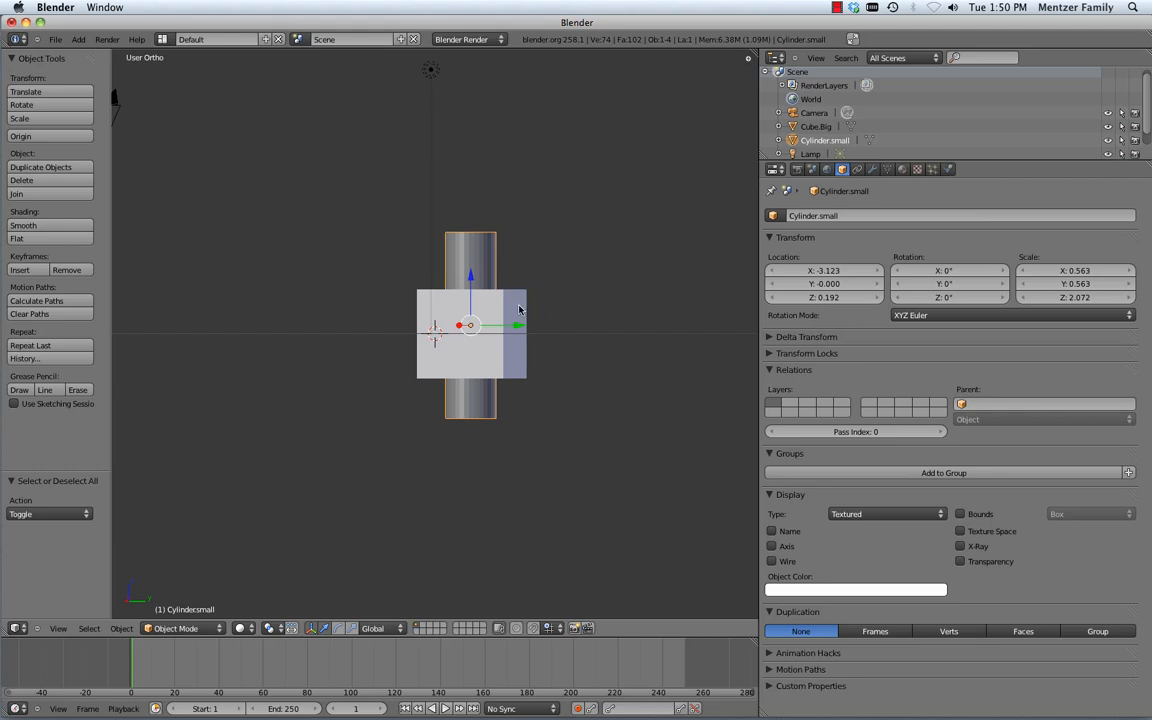
pyautogui.moveTo(483, 271)
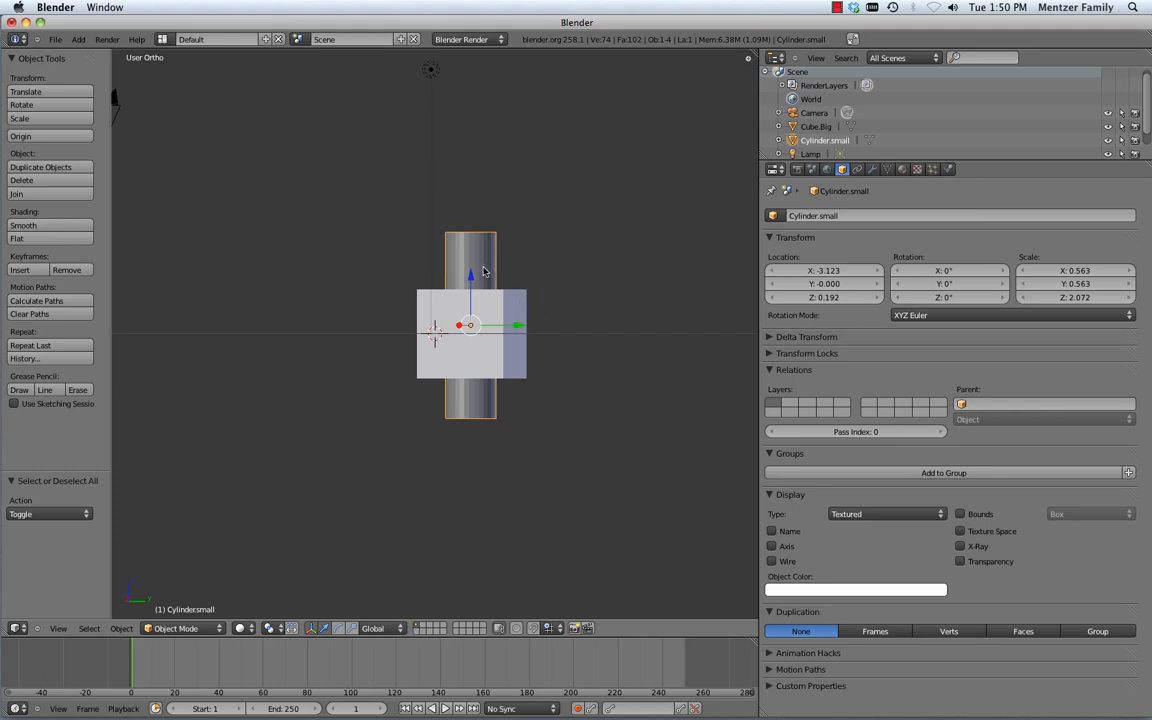
pyautogui.moveTo(493, 280)
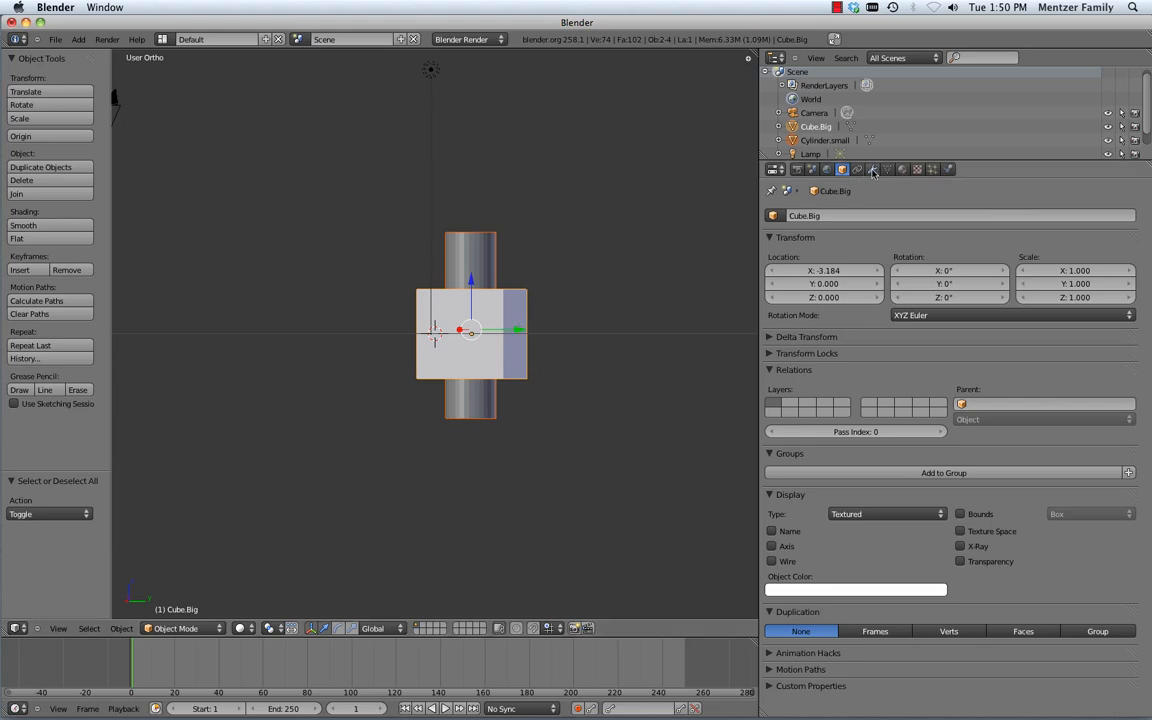
pyautogui.moveTo(872, 169)
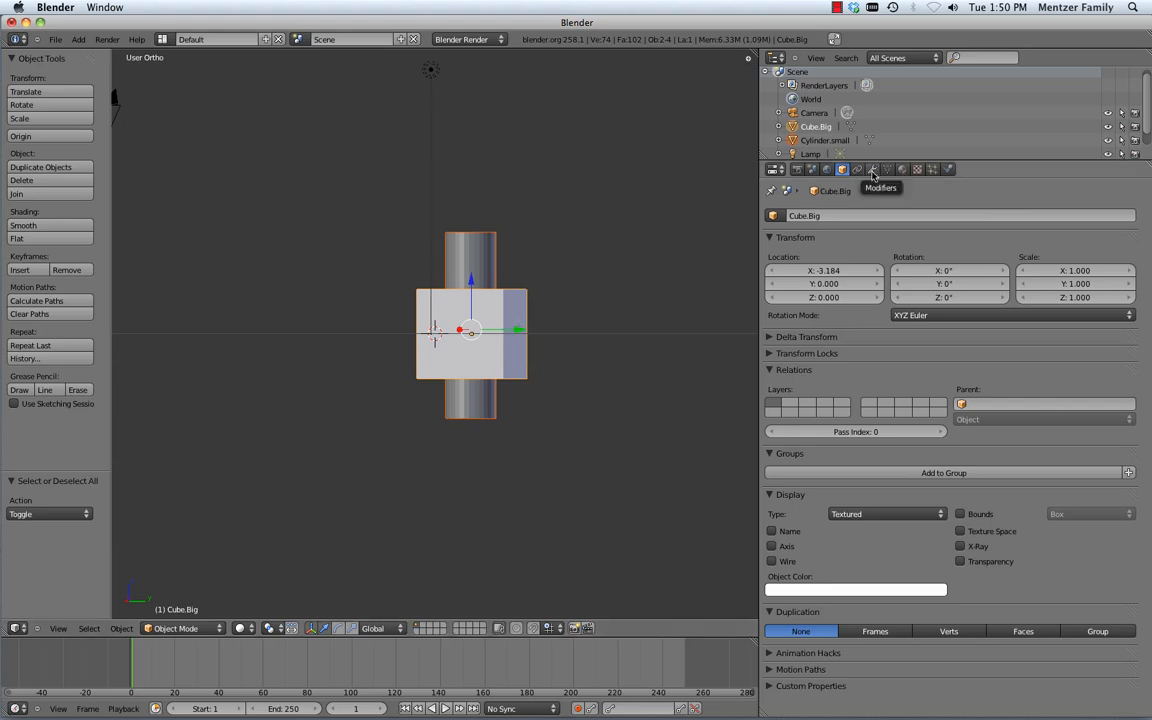
# Step: Apply a Boolean Difference modifier on Cube.Big using Cylinder.small as the cutter
pyautogui.click(872, 169)
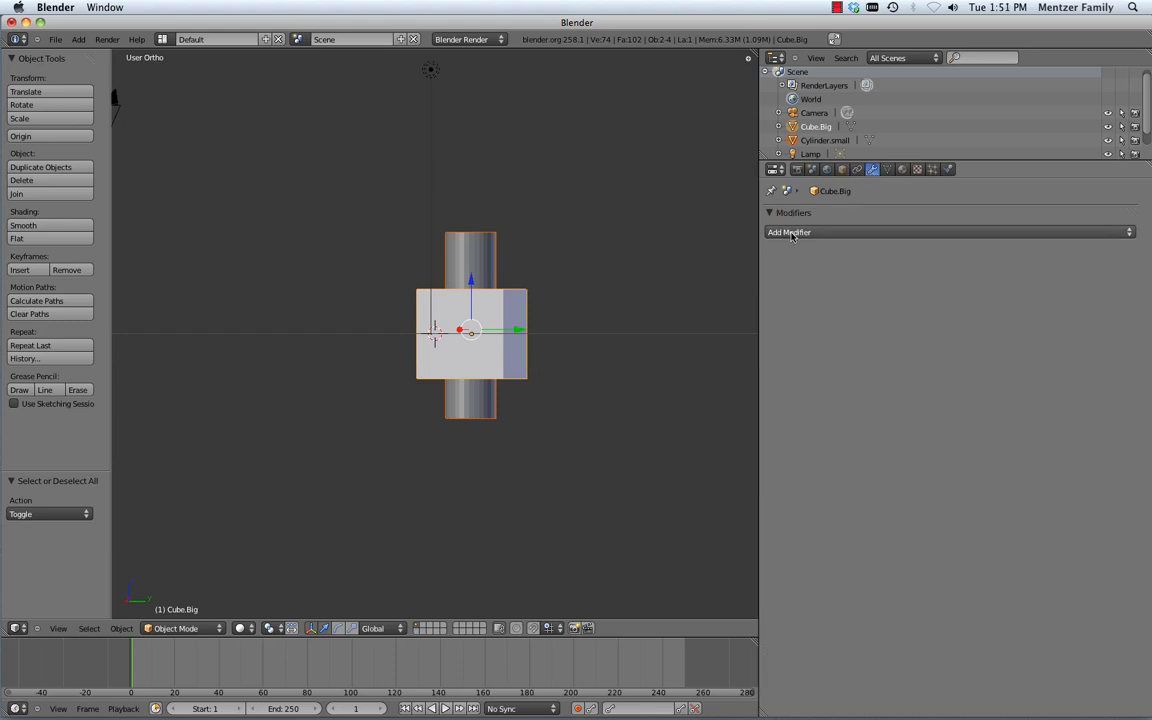
pyautogui.moveTo(614, 299)
pyautogui.write('modifier')
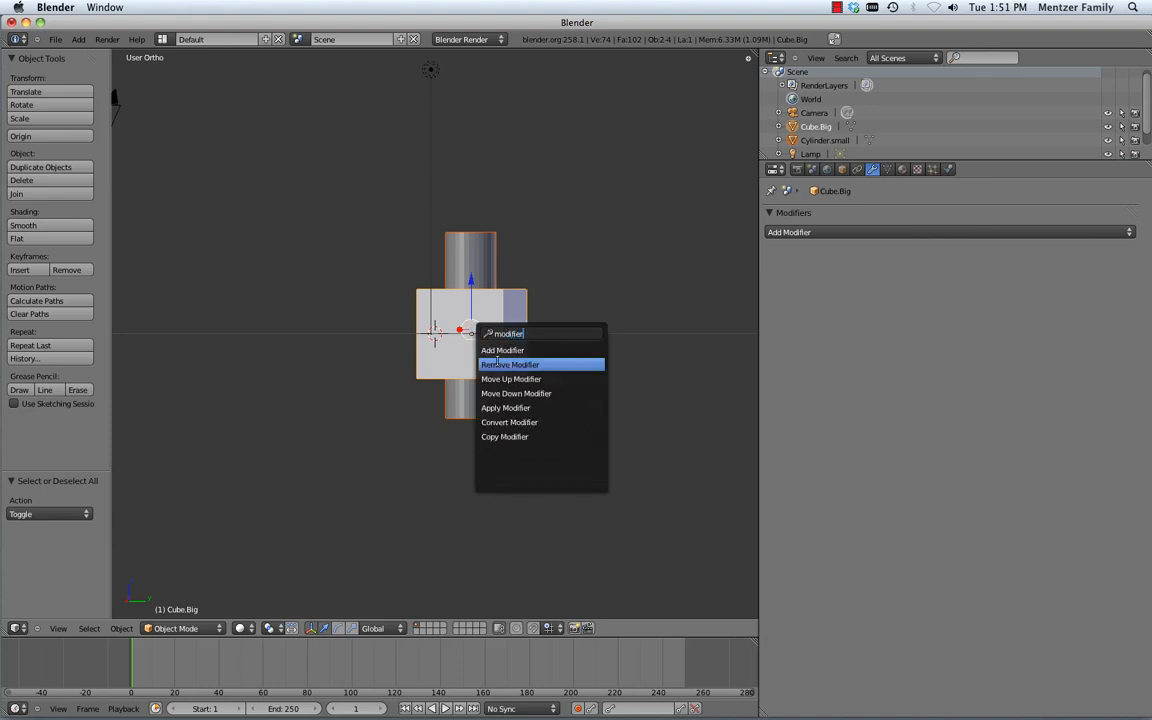
pyautogui.click(502, 350)
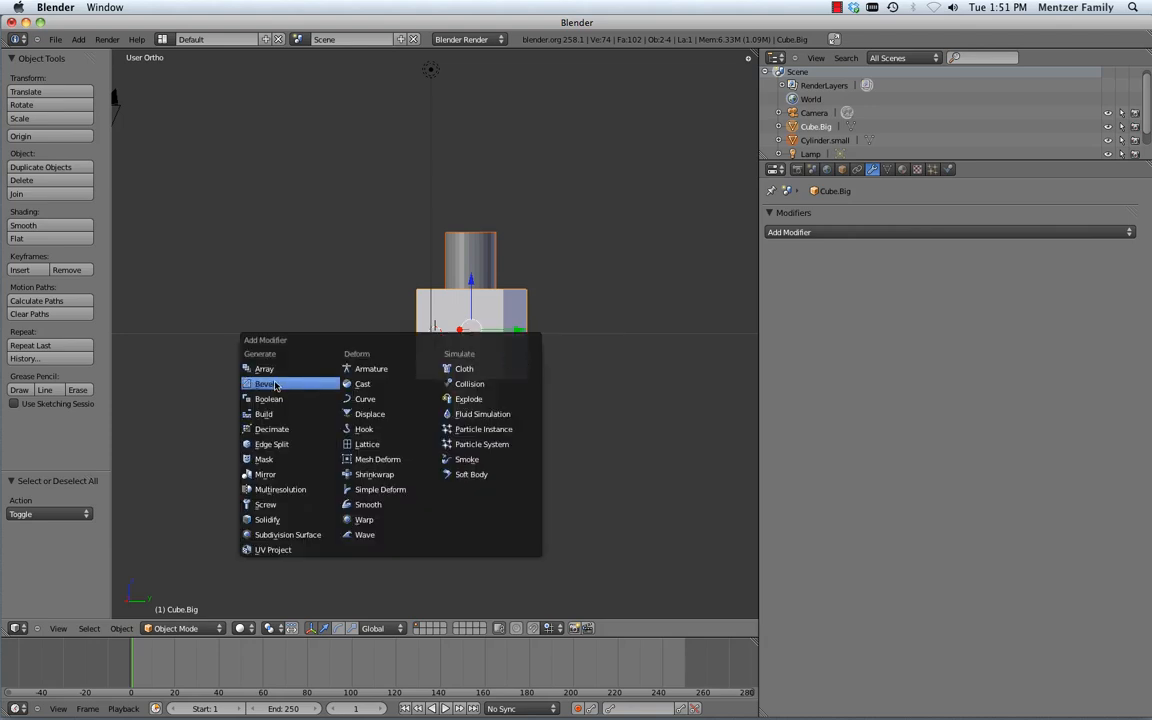
pyautogui.moveTo(268, 398)
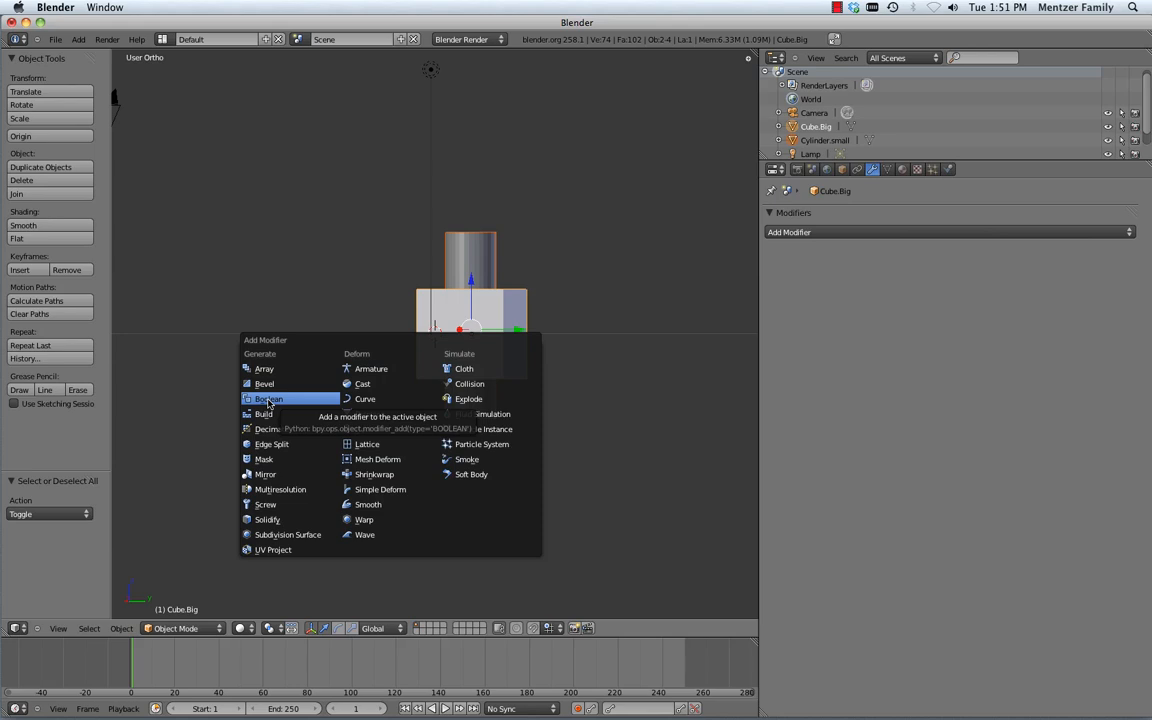
pyautogui.click(268, 398)
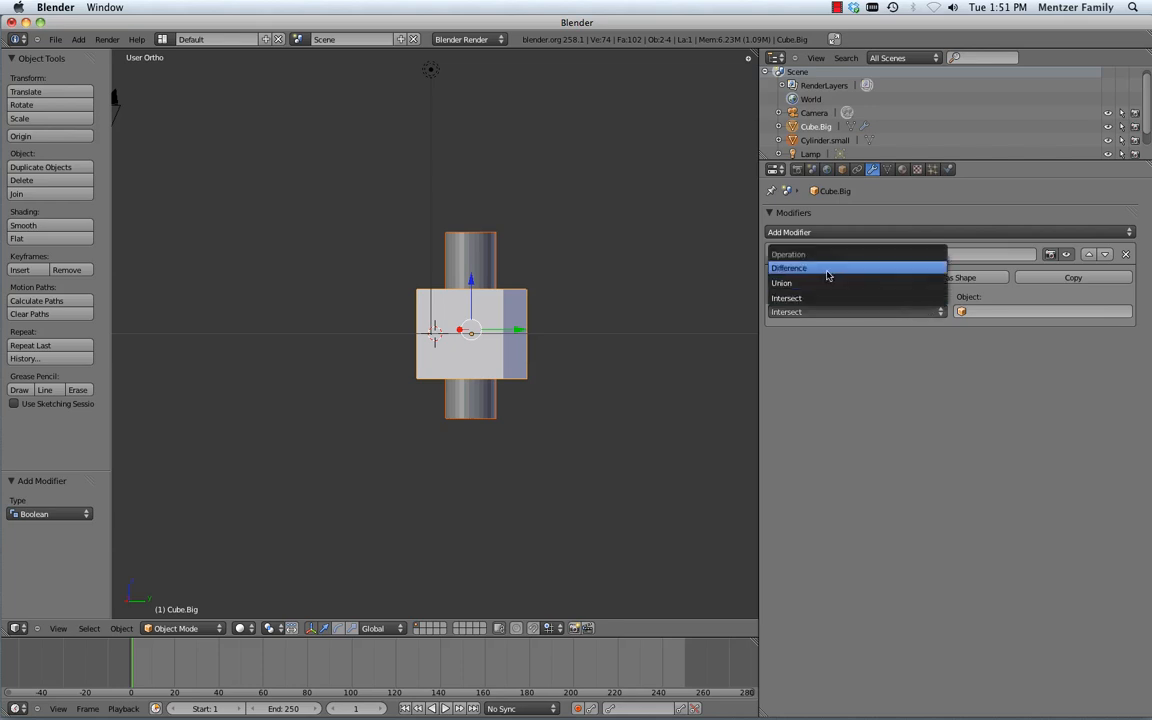
pyautogui.click(789, 267)
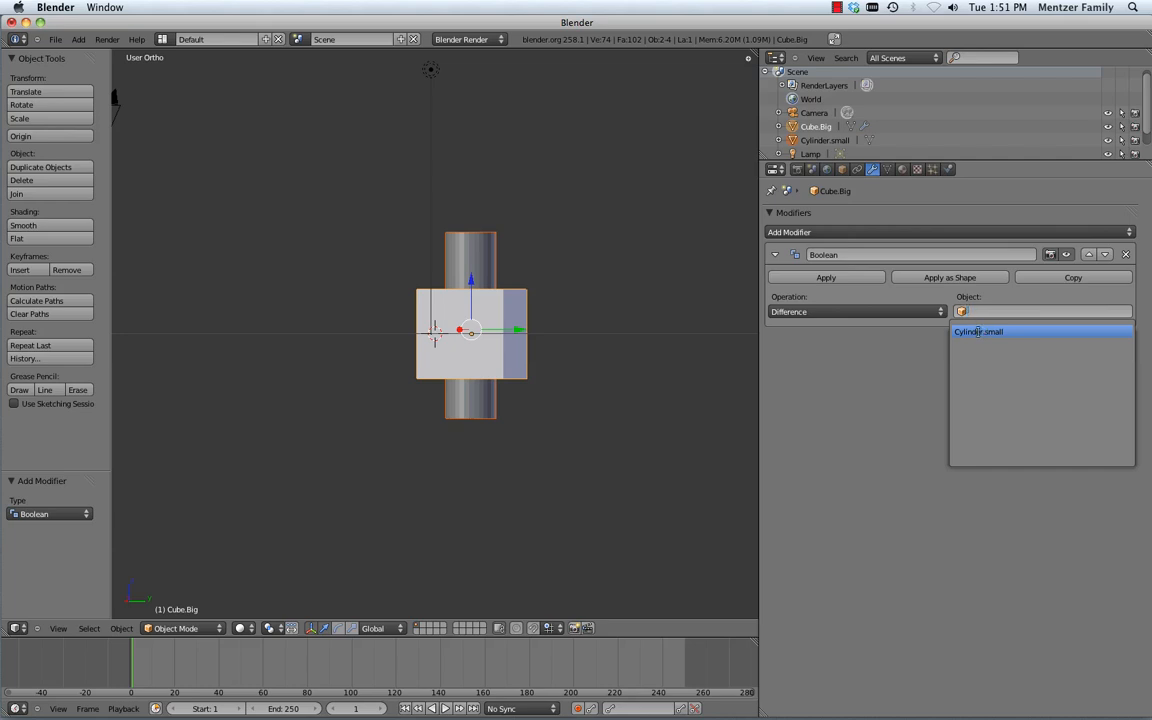
pyautogui.click(978, 331)
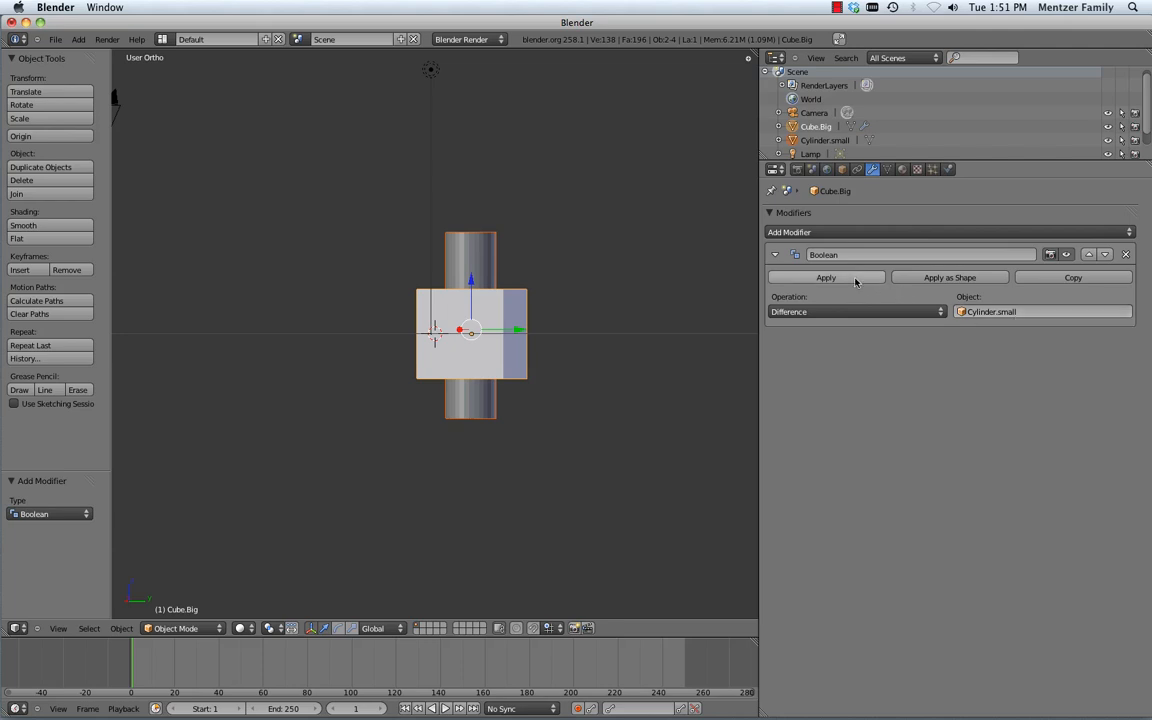
pyautogui.click(826, 277)
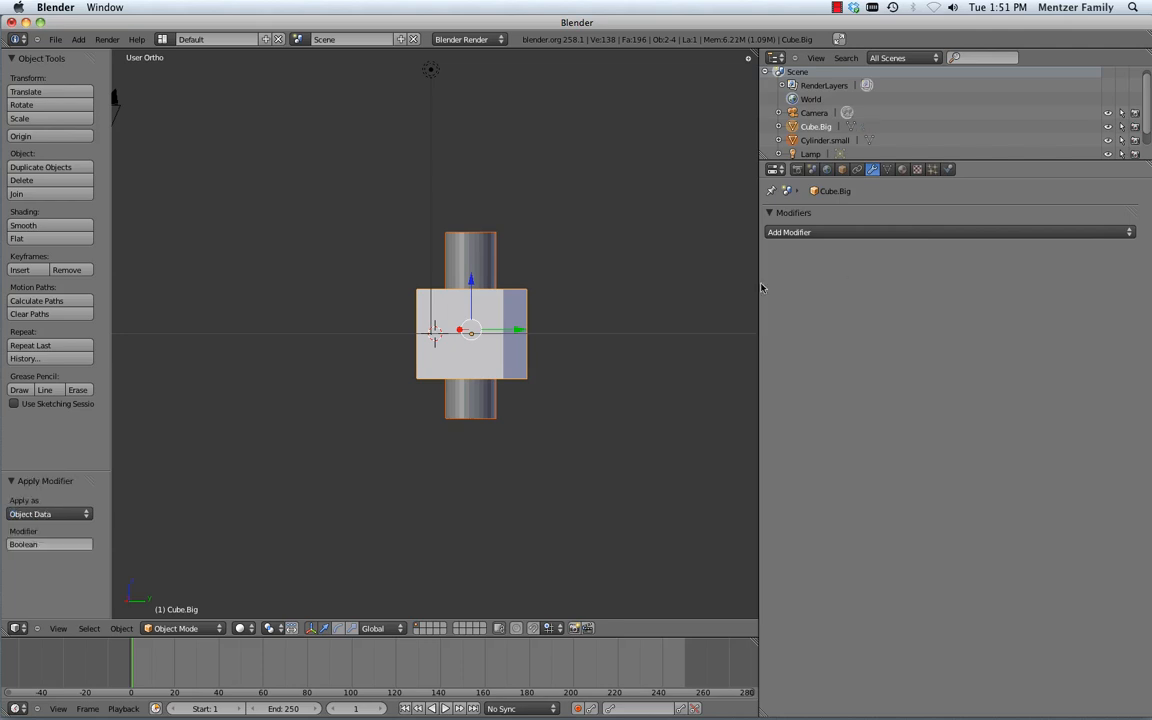
pyautogui.moveTo(505, 301)
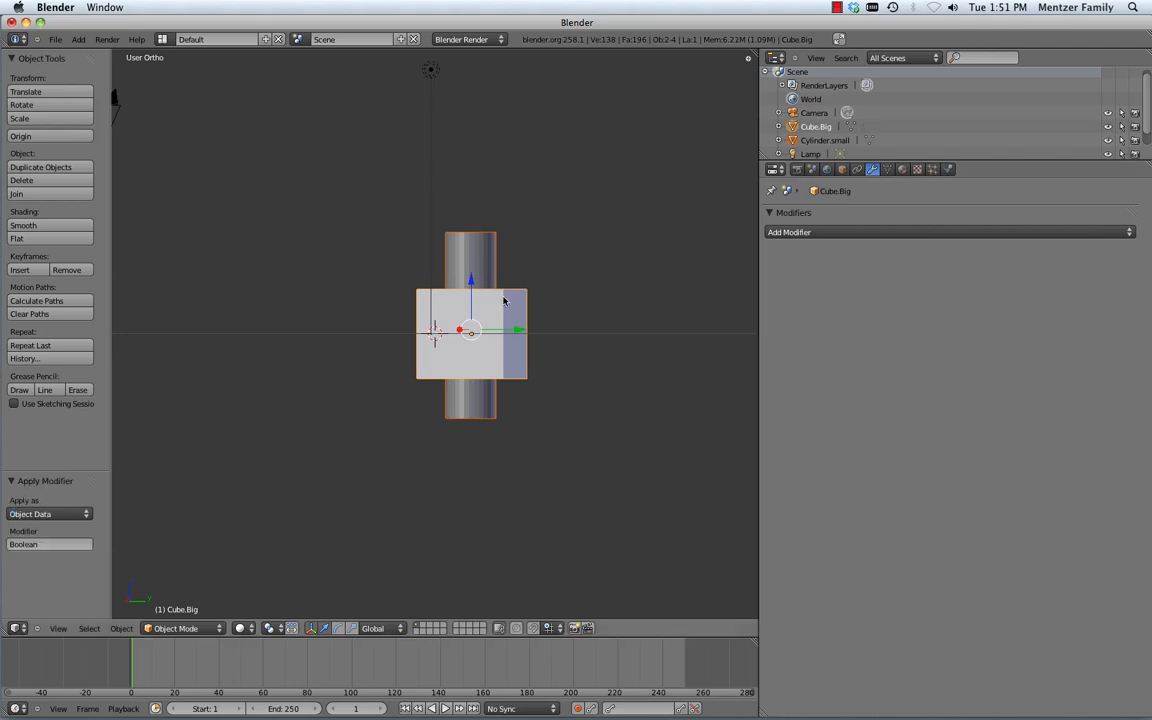
pyautogui.moveTo(514, 283)
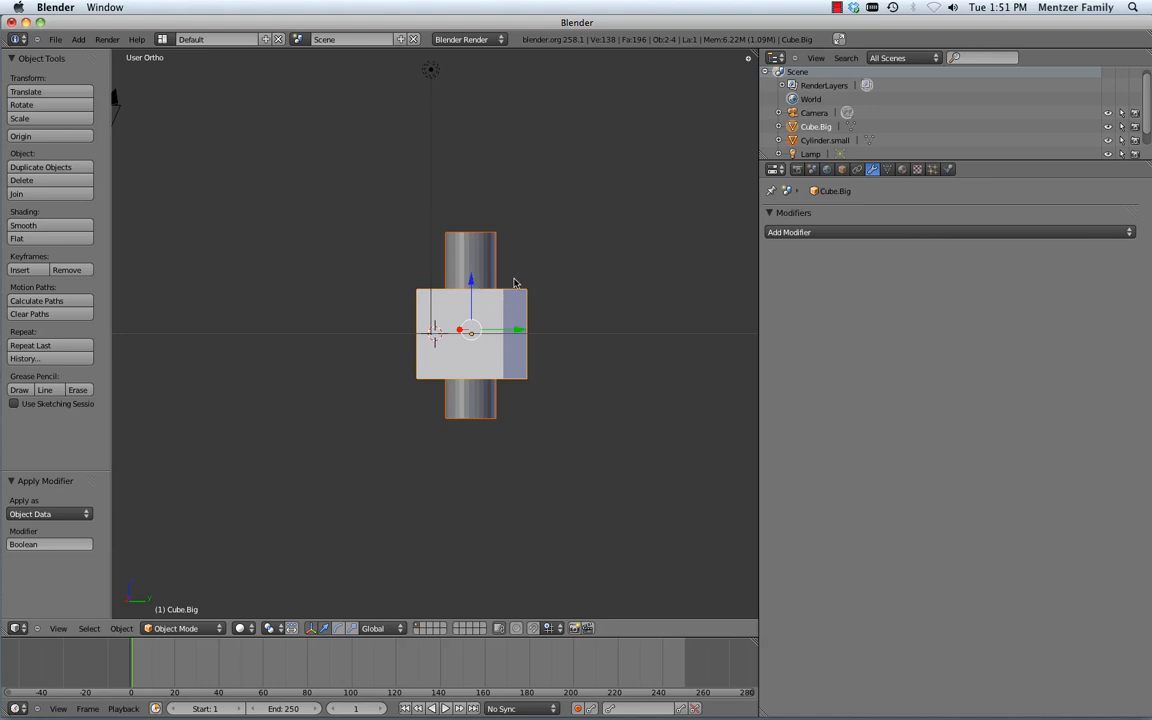
pyautogui.moveTo(560, 286)
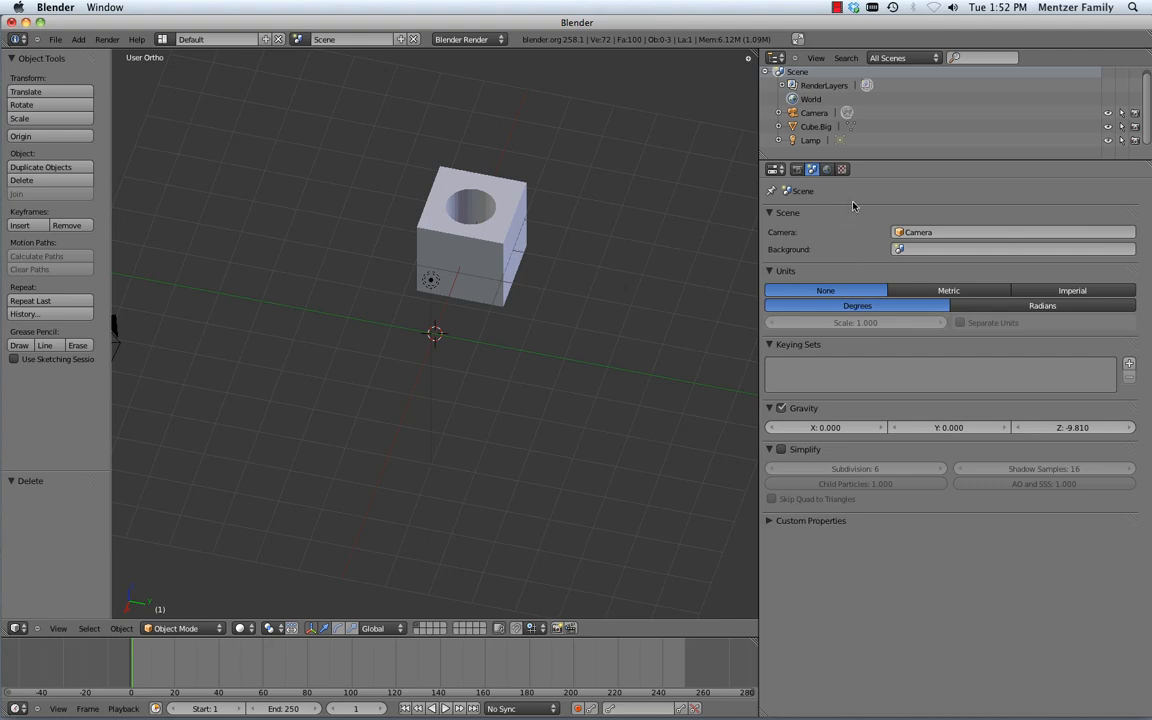
pyautogui.moveTo(551, 251)
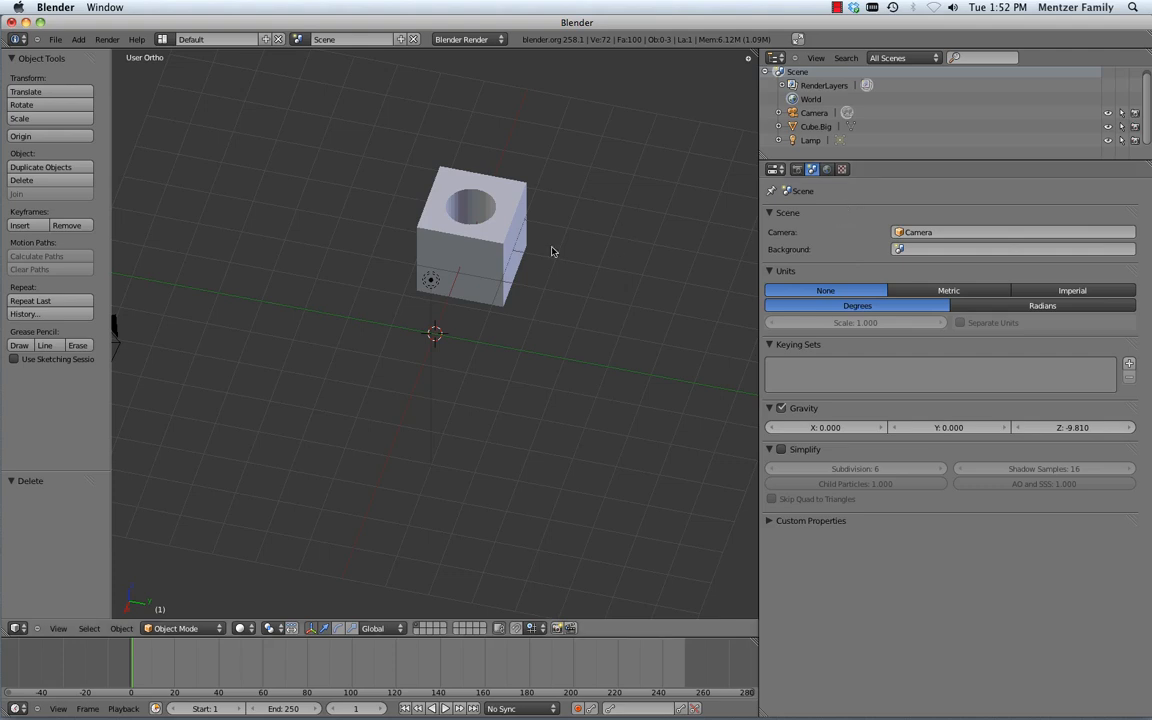
pyautogui.moveTo(526, 298)
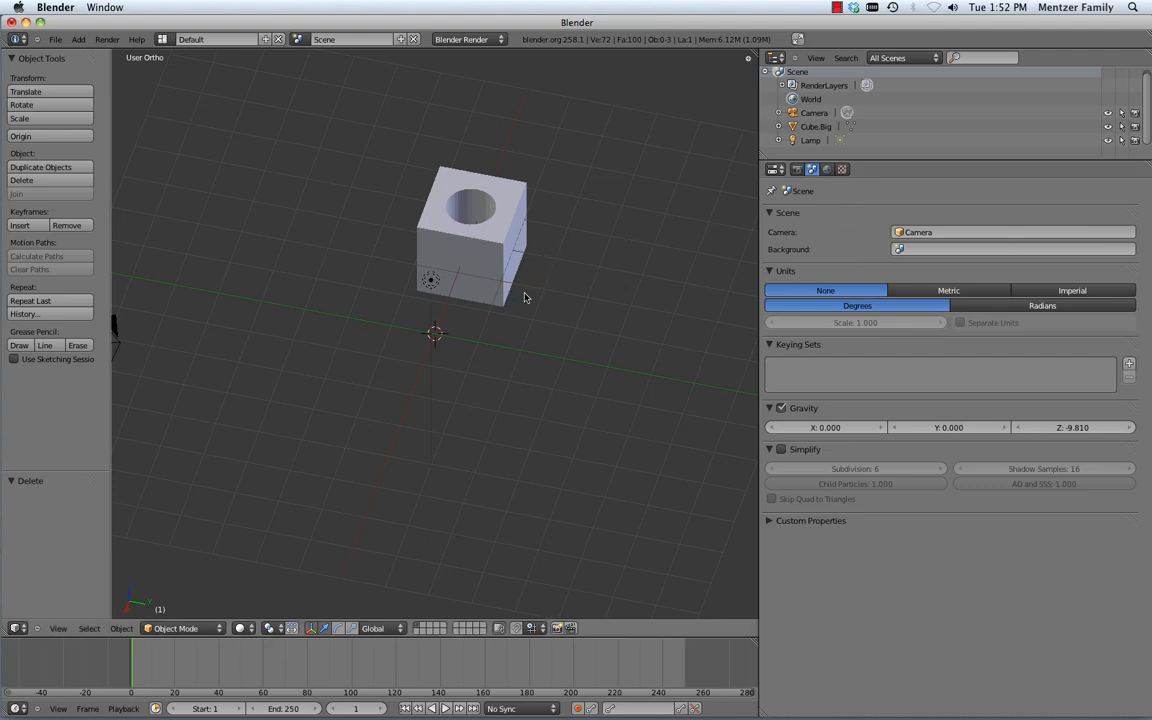
pyautogui.moveTo(558, 267)
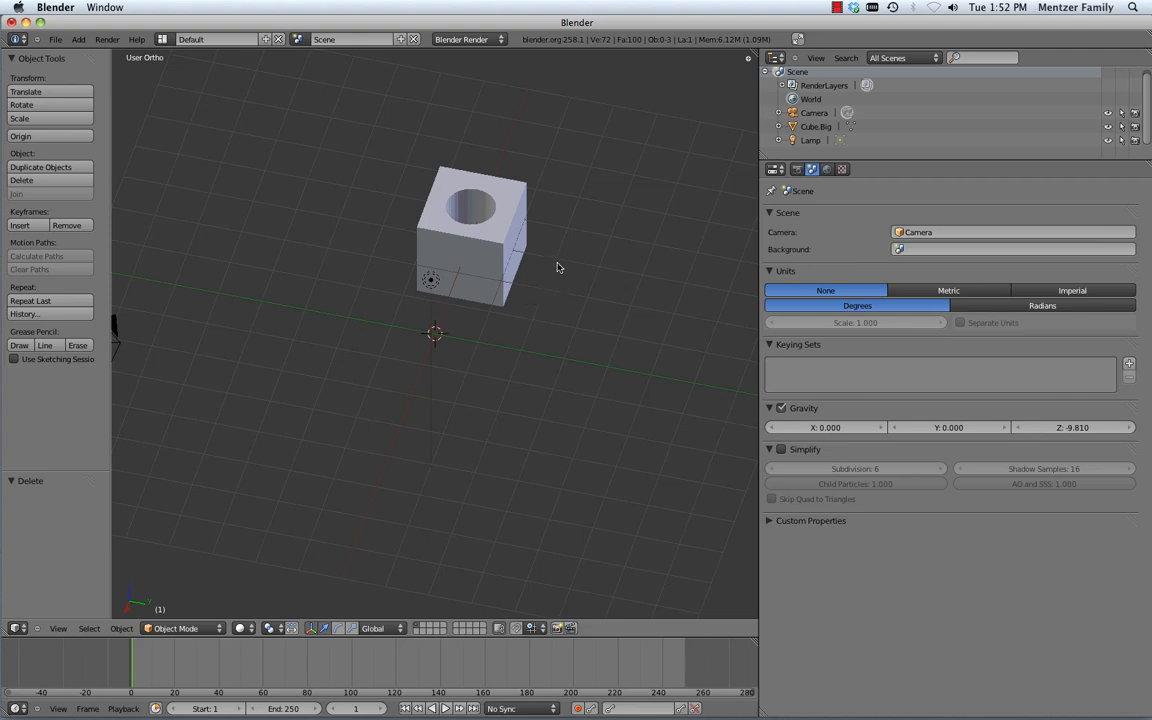
pyautogui.moveTo(489, 277)
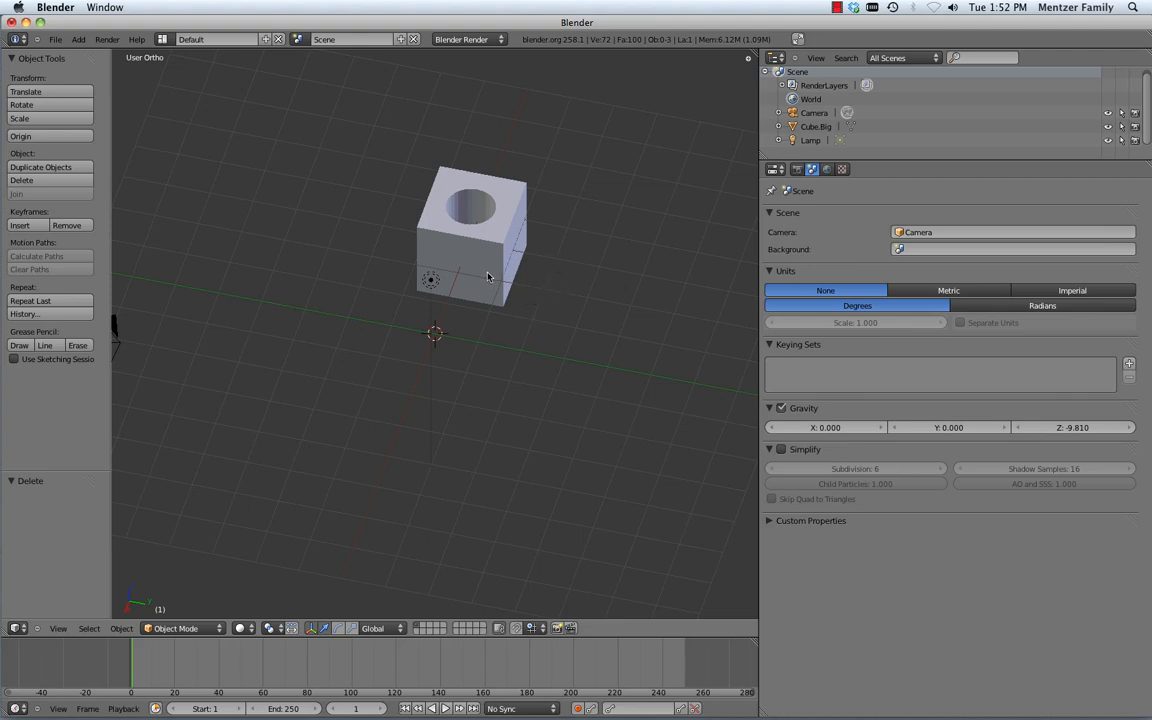
pyautogui.moveTo(528, 277)
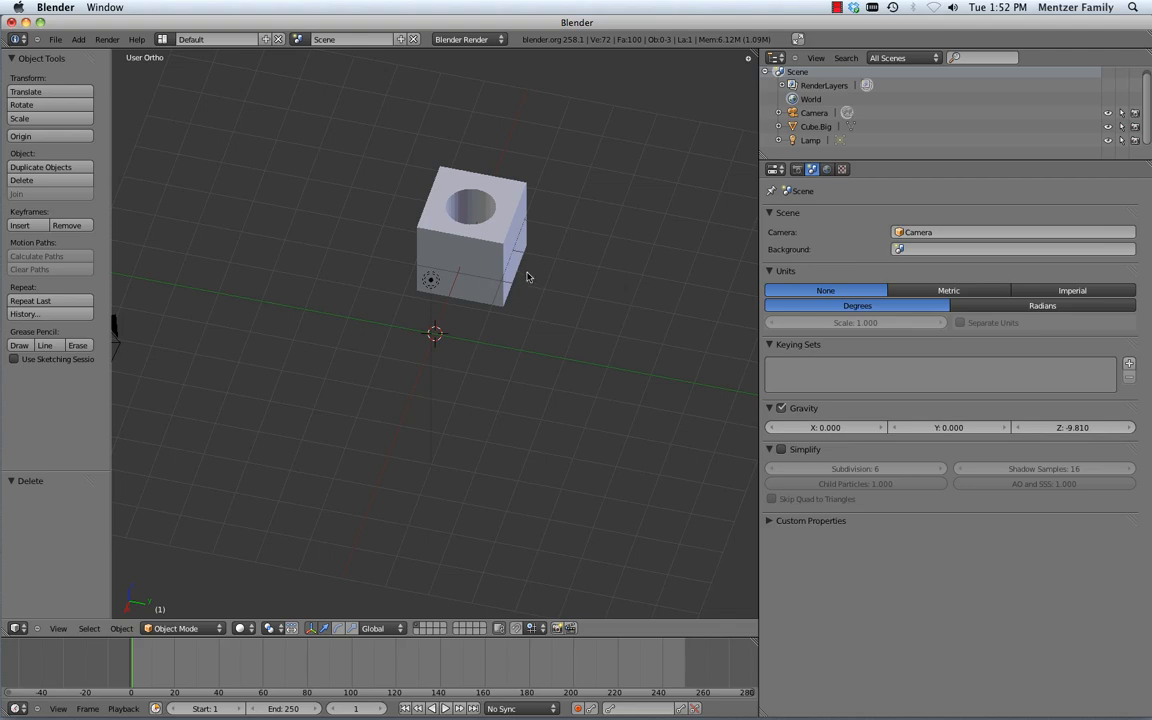
pyautogui.moveTo(530, 277)
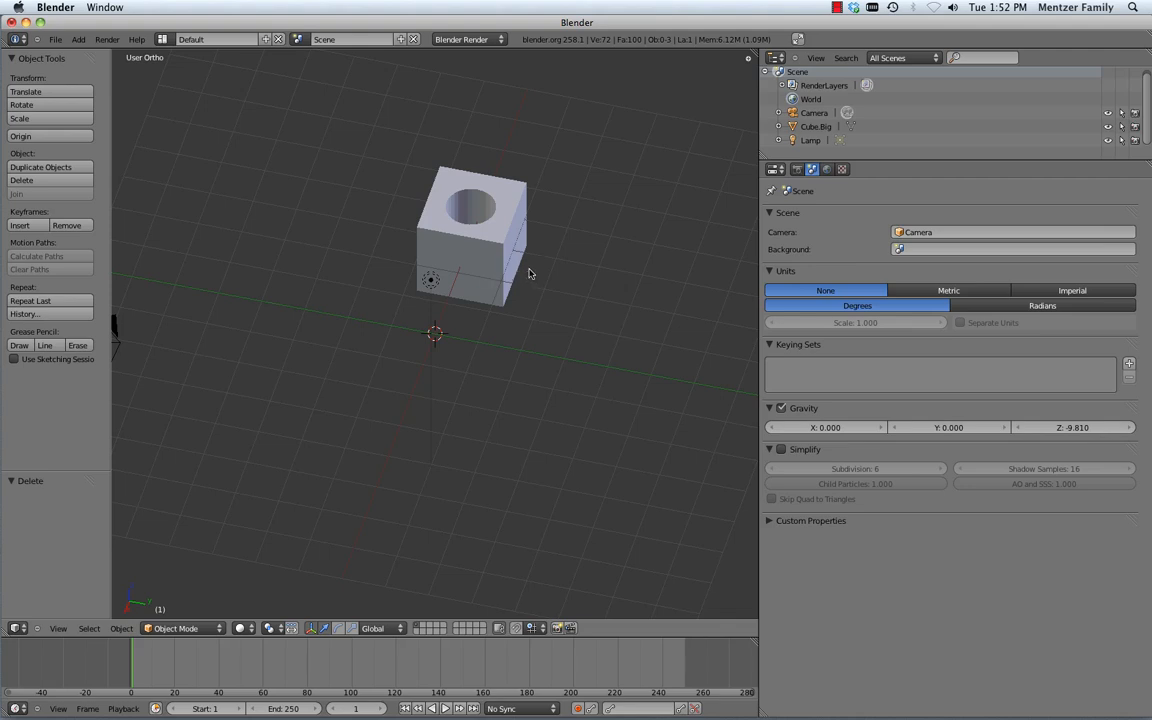
pyautogui.moveTo(476, 221)
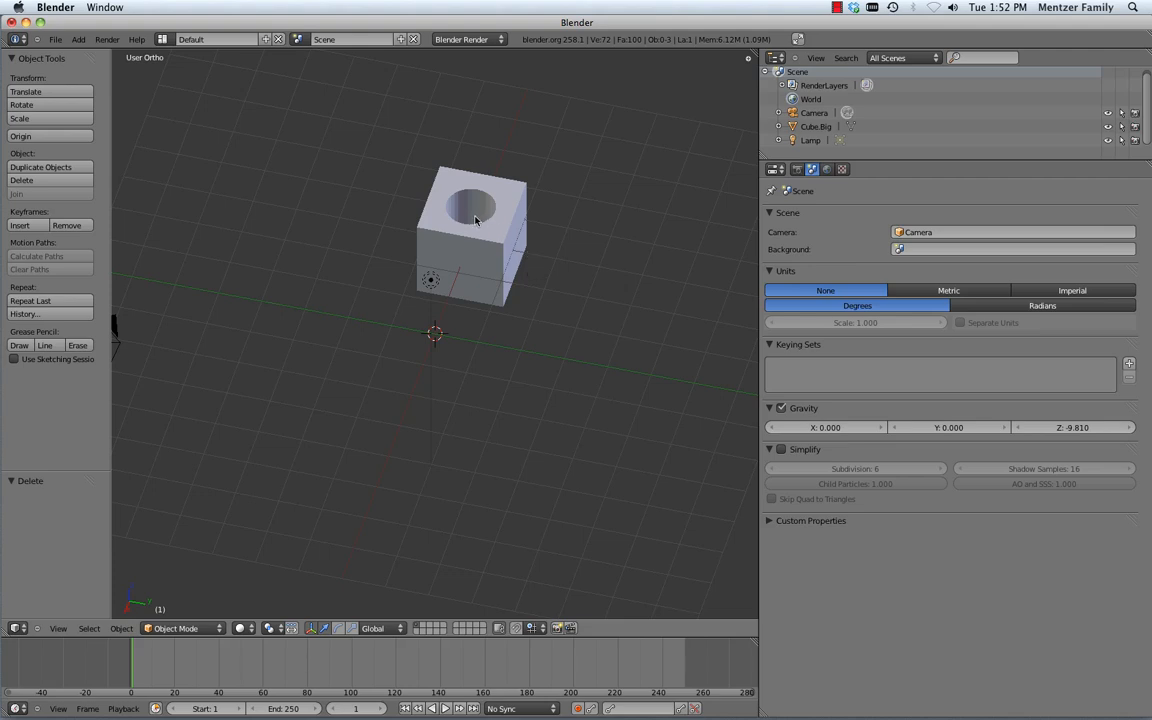
pyautogui.moveTo(480, 215)
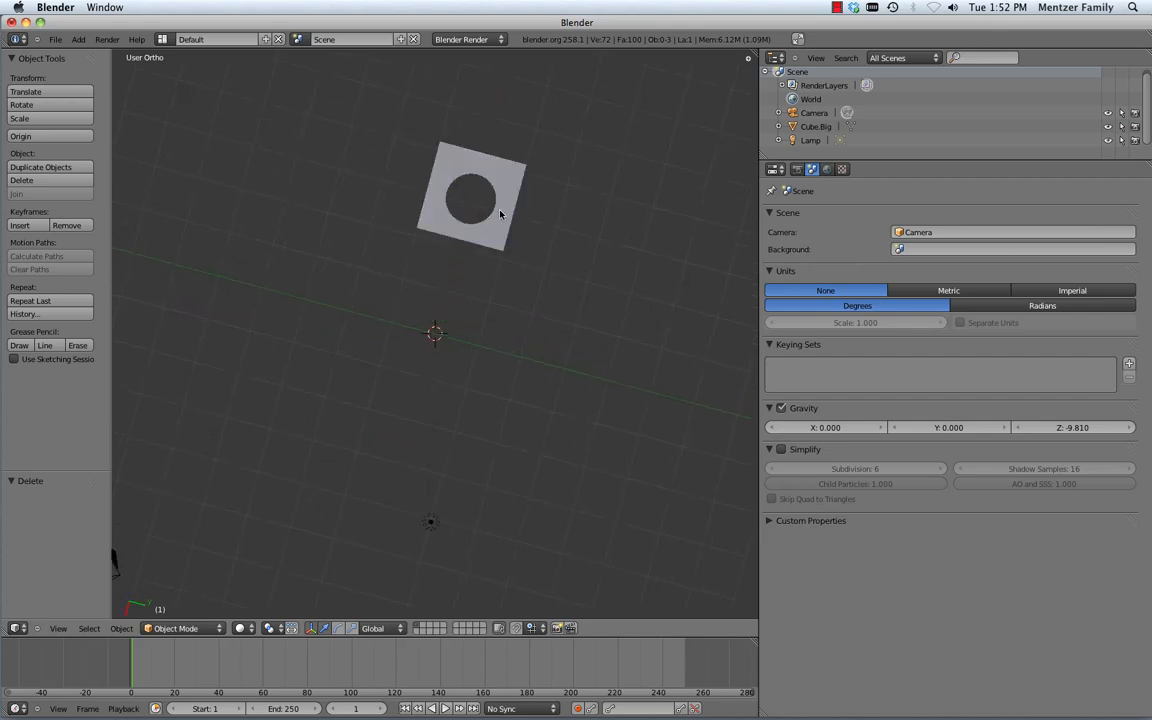
# Step: Select the holed Cube.Big and add a Boolean modifier with no target object
pyautogui.click(472, 195)
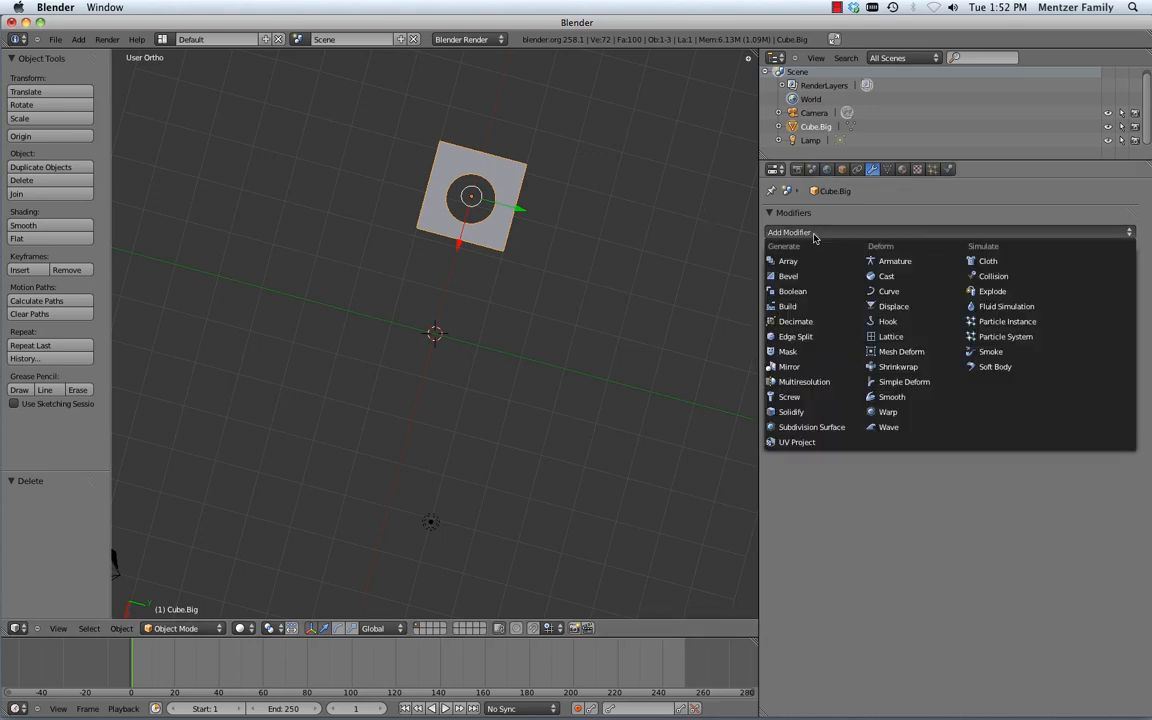
pyautogui.click(792, 291)
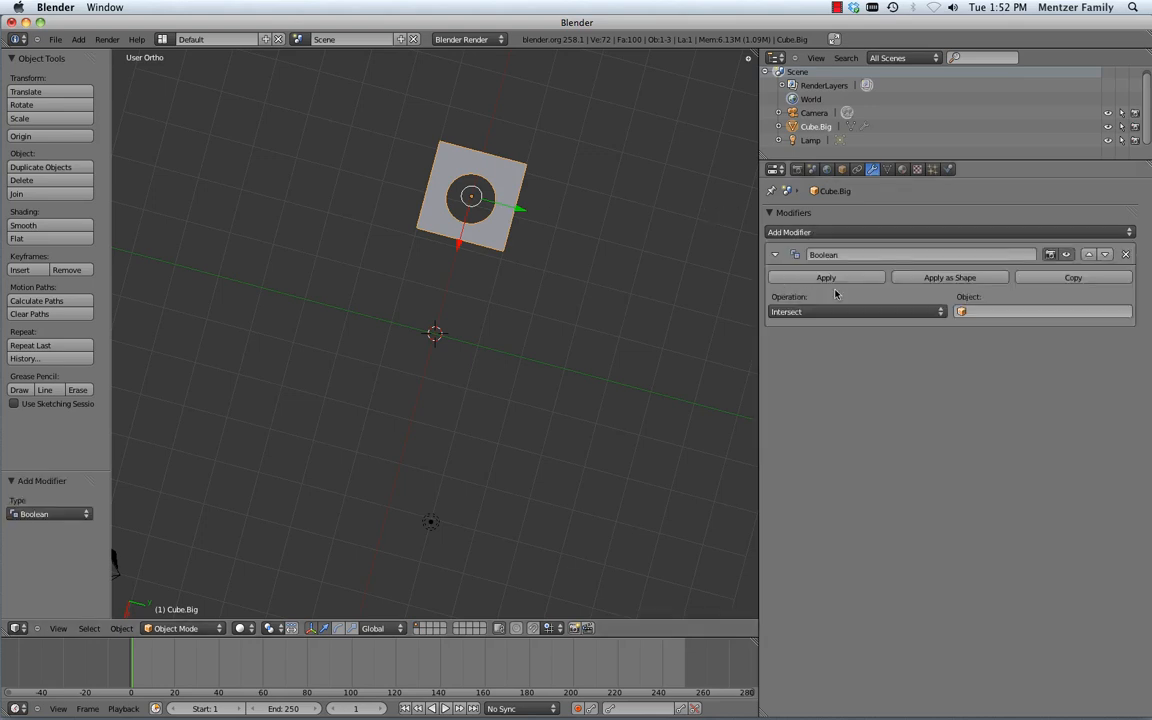
pyautogui.click(855, 311)
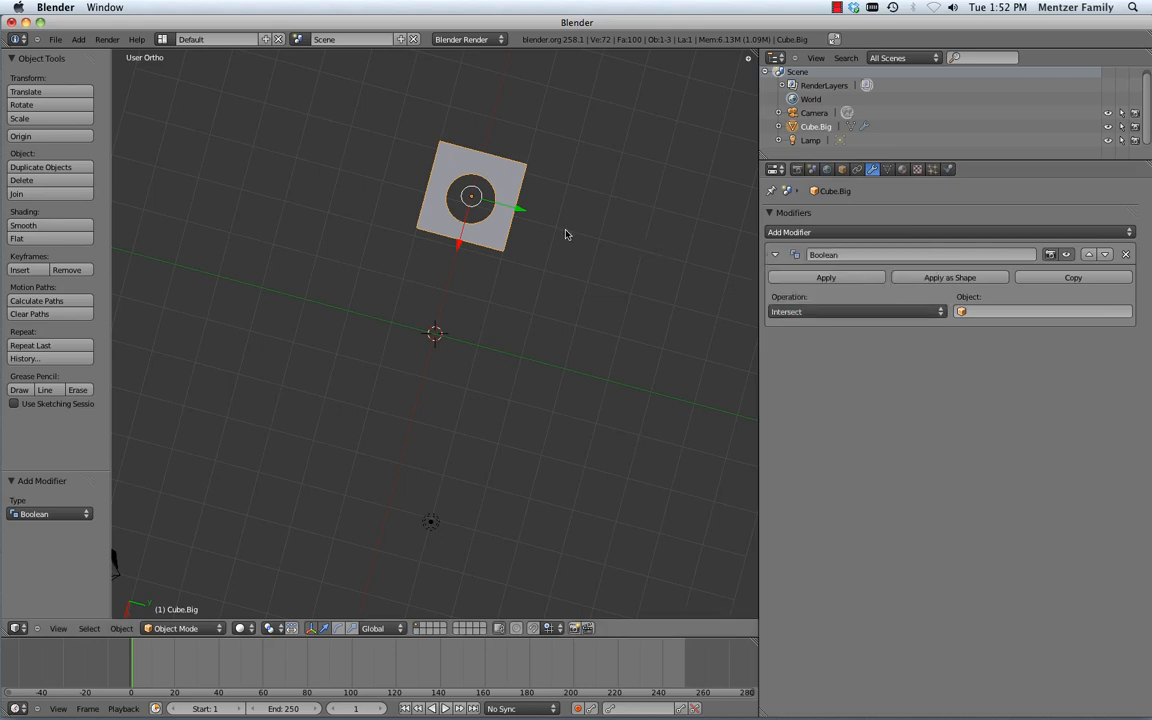
pyautogui.moveTo(515, 251)
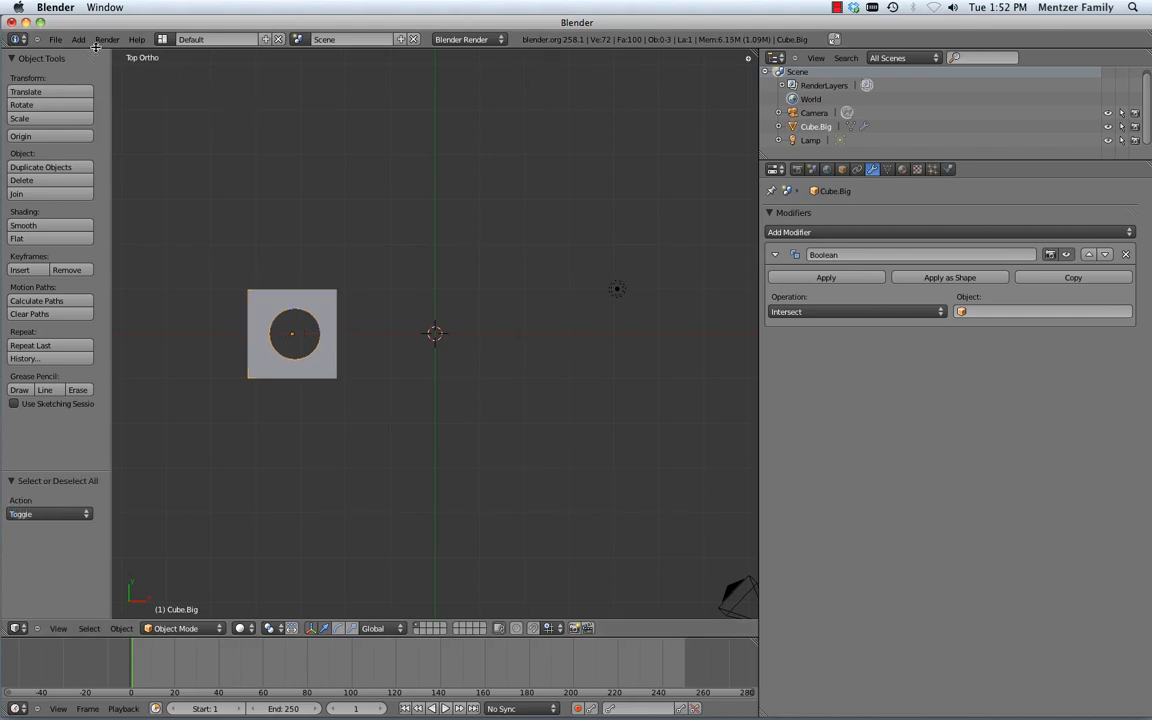
# Step: Add a new cube mesh at the scene origin
pyautogui.click(78, 39)
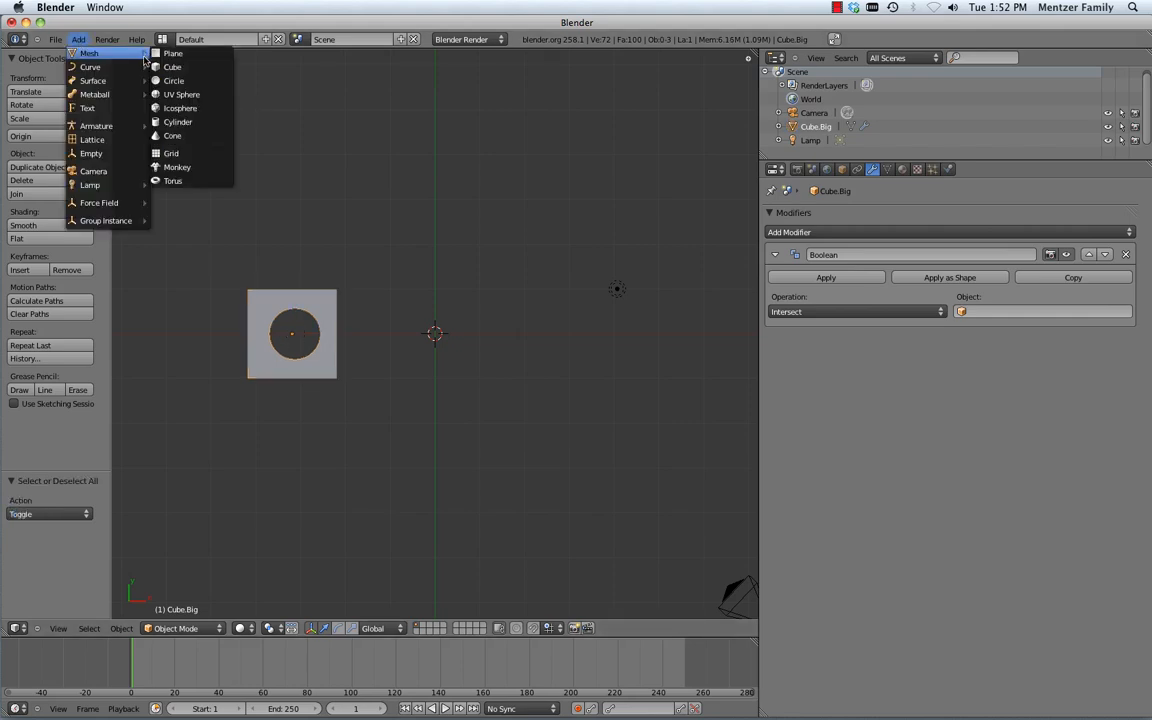
pyautogui.click(172, 67)
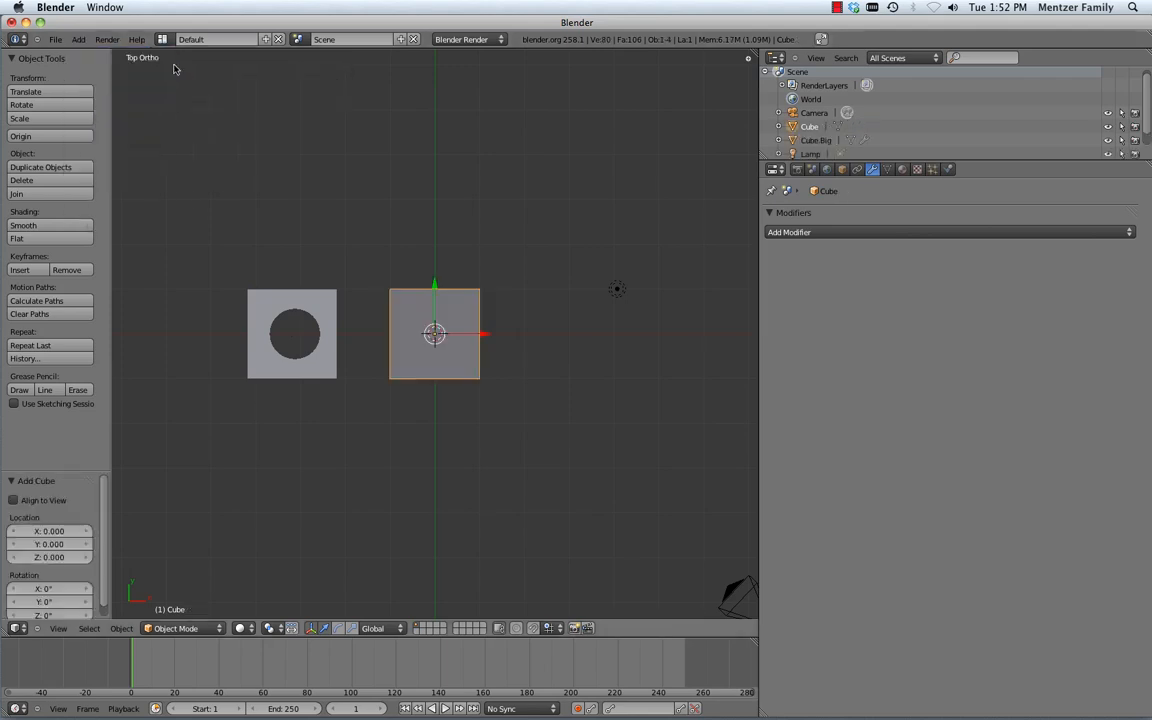
pyautogui.moveTo(374, 320)
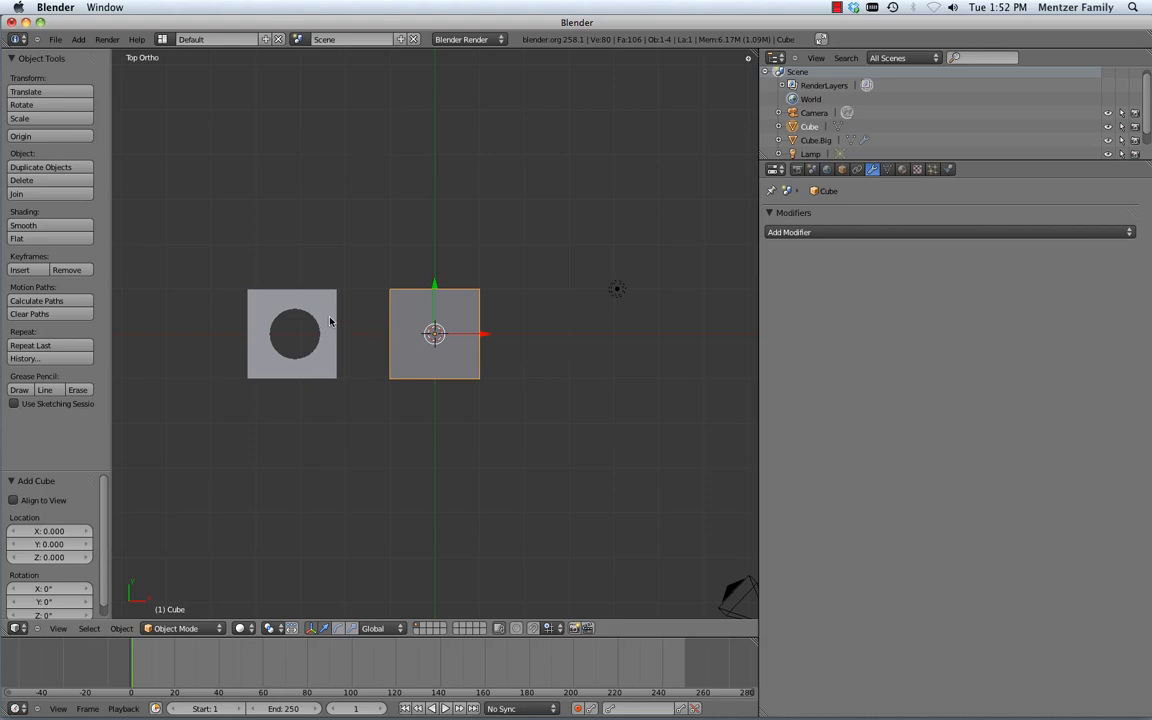
pyautogui.moveTo(428, 323)
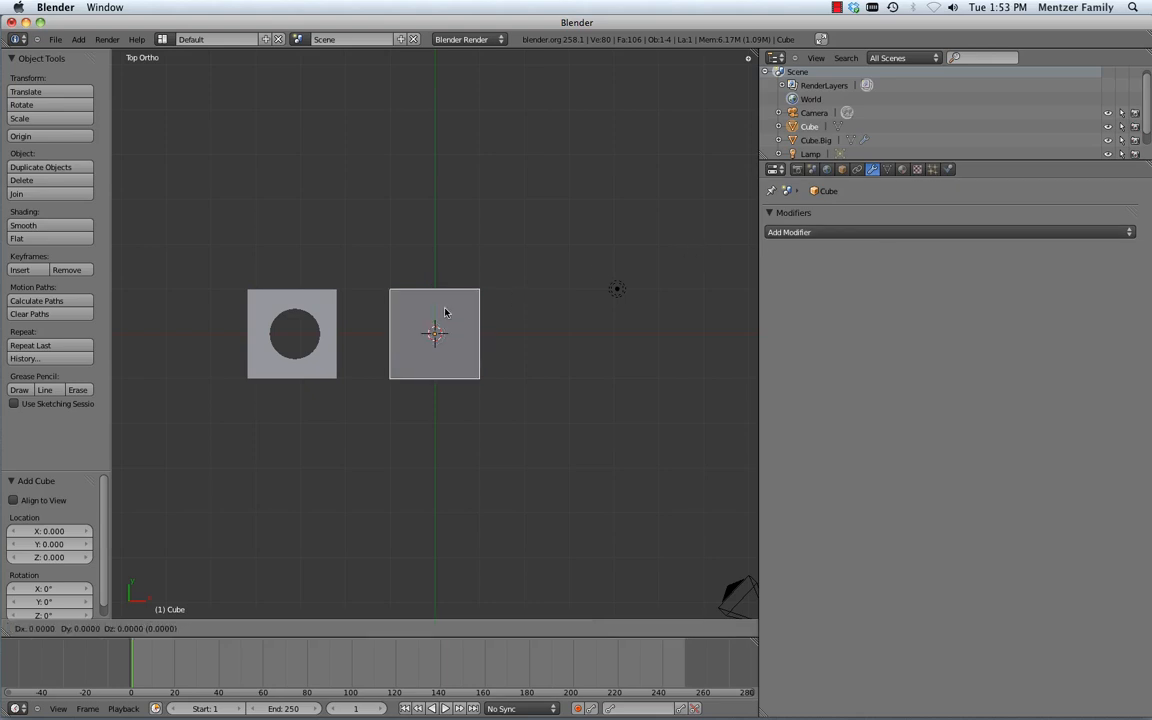
# Step: Slide the new cube left until it touches the holed Cube.Big edge to edge
pyautogui.moveTo(434, 333); pyautogui.dragTo(378, 333)
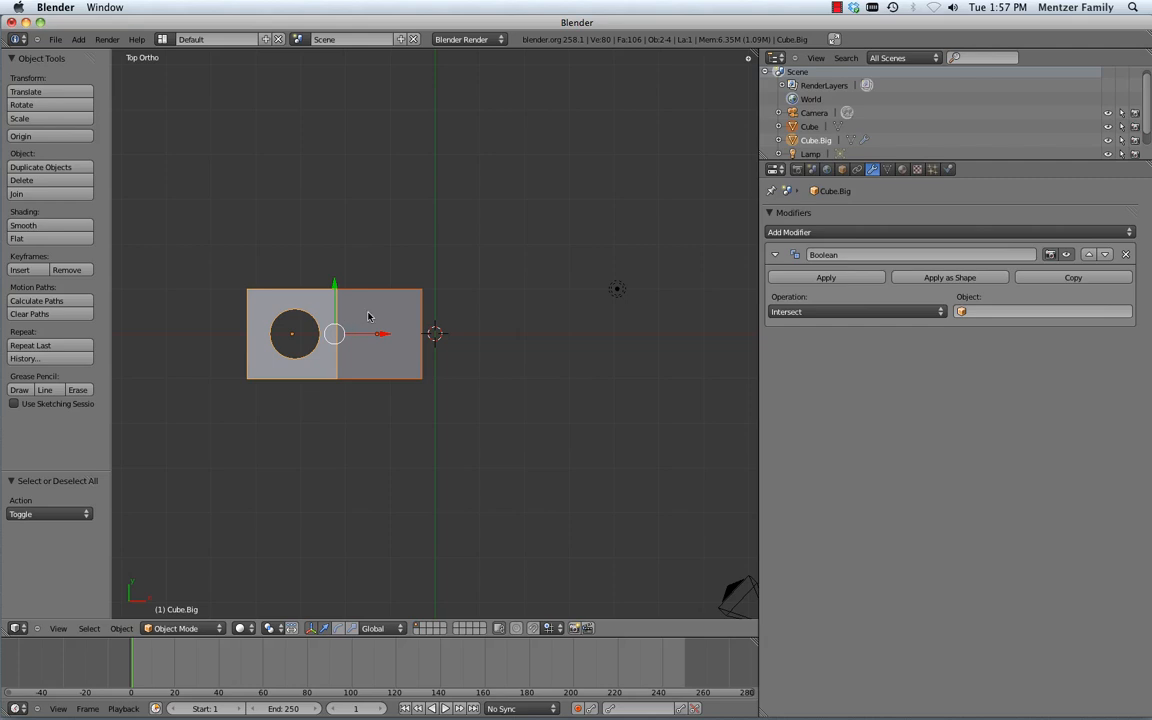
pyautogui.moveTo(375, 321)
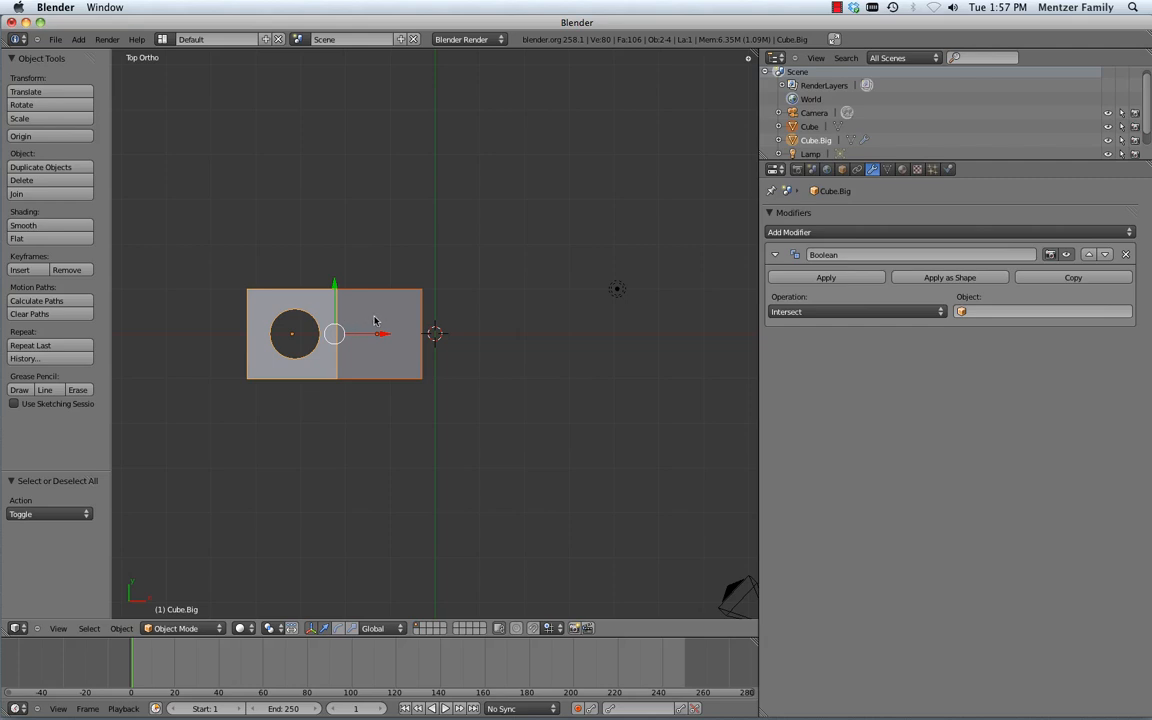
pyautogui.moveTo(357, 318)
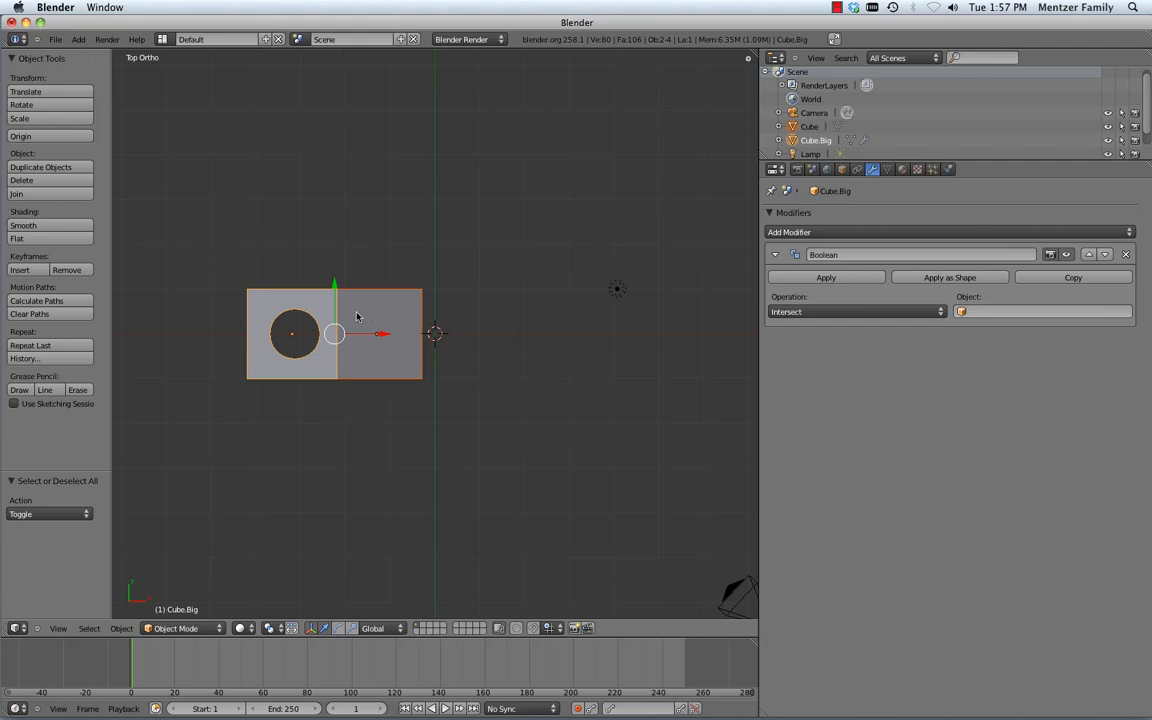
# Step: Join the new cube into Cube.Big using the Join command
pyautogui.click(16, 193)
pyautogui.write('join')
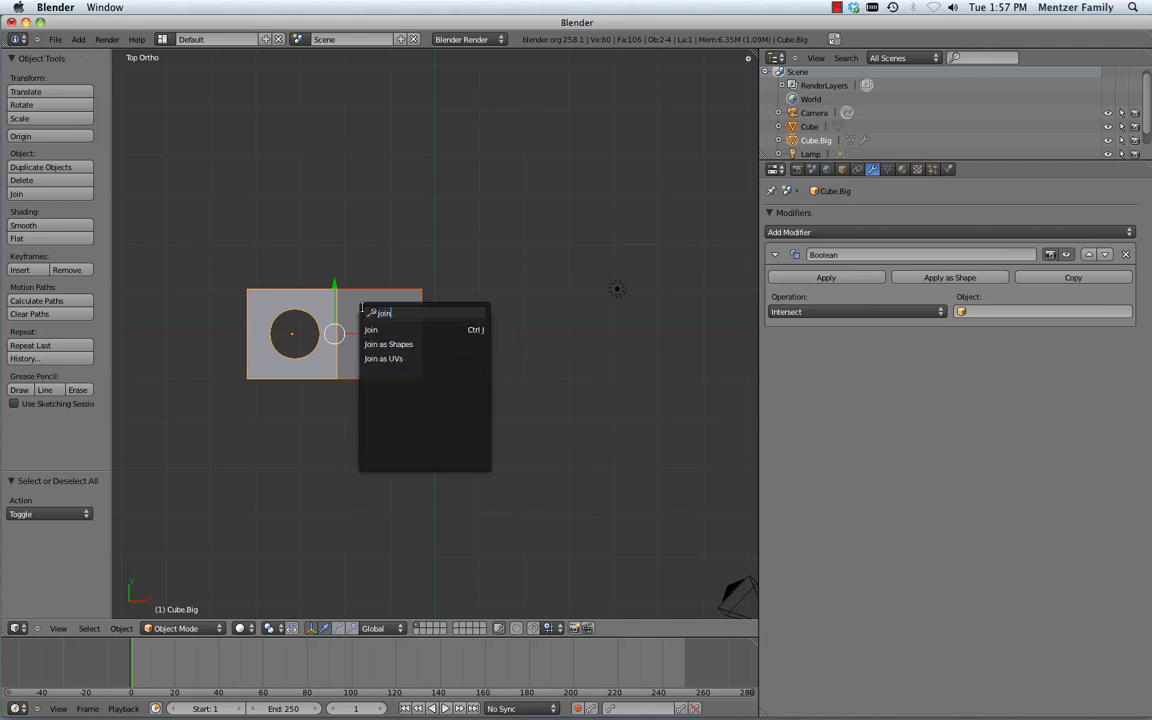
pyautogui.click(371, 330)
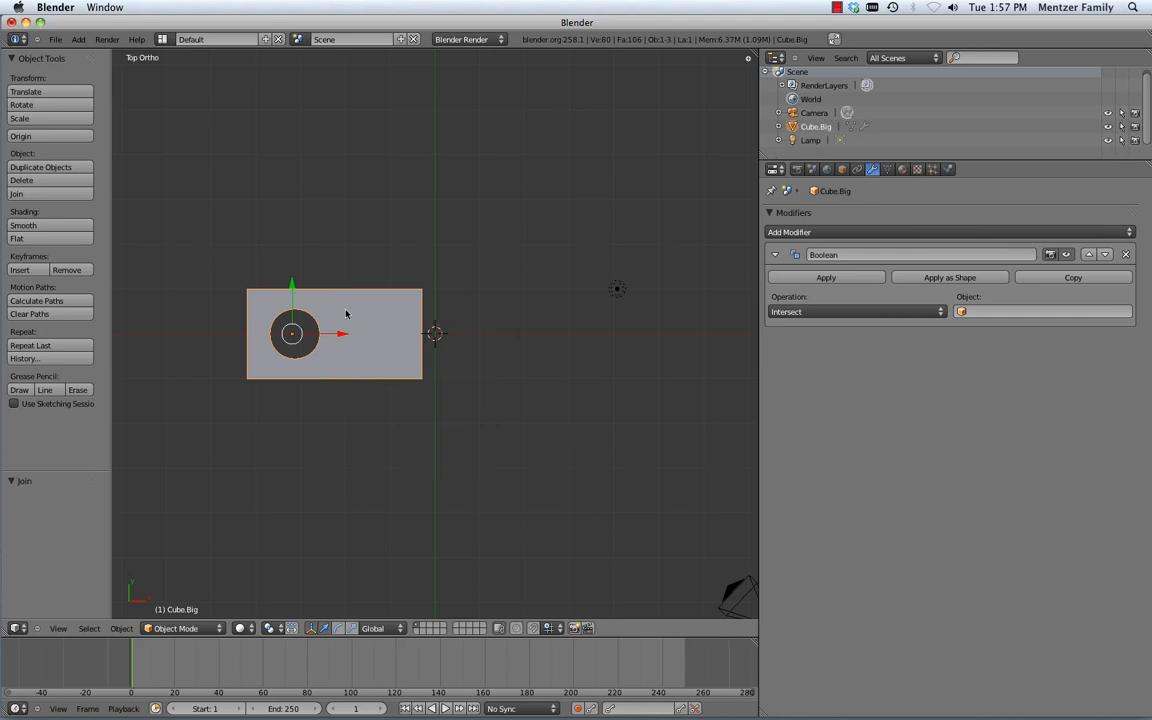